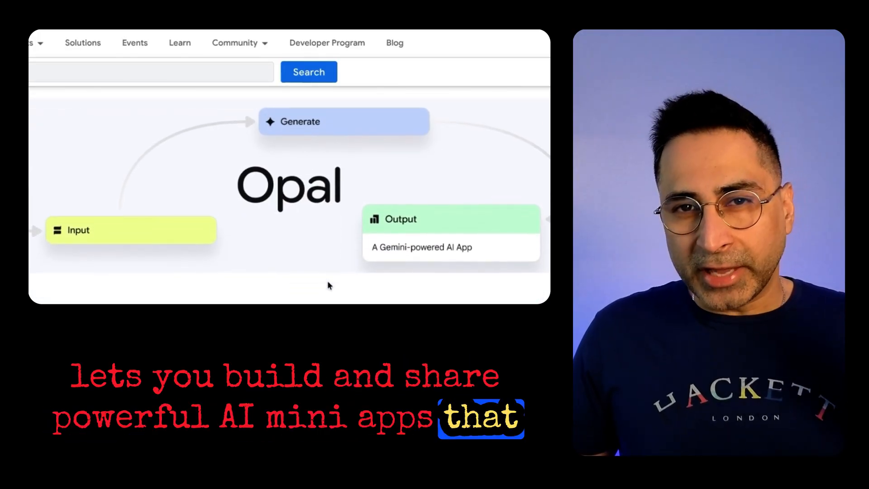
Scroll through the Opal Gallery and open the Learning with YouTube app.
scroll("down", 3)
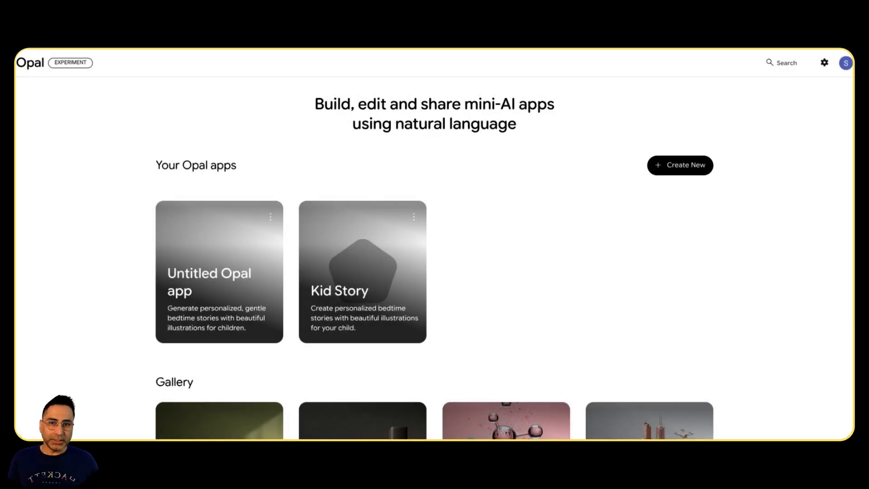
scroll("down", 3)
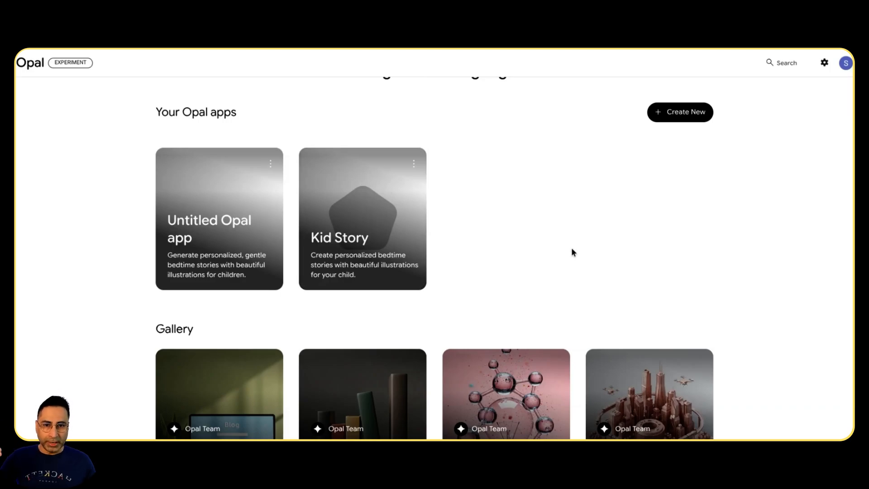
scroll("down", 3)
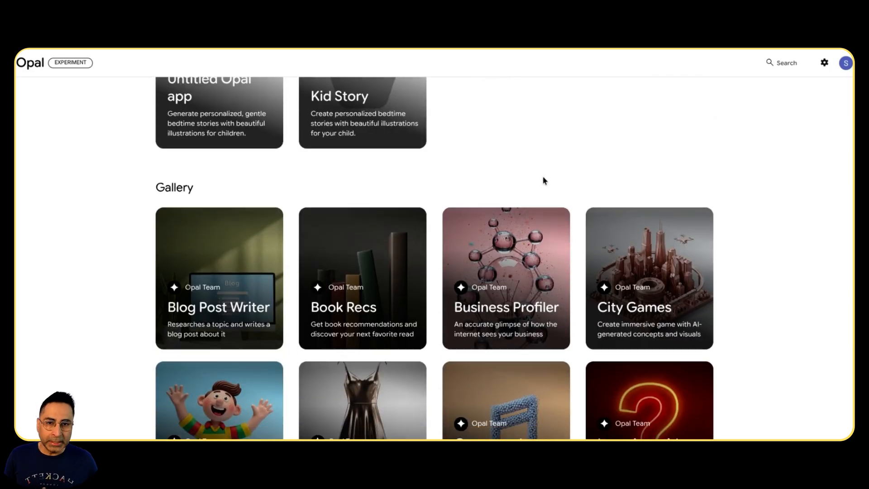
scroll("down", 3)
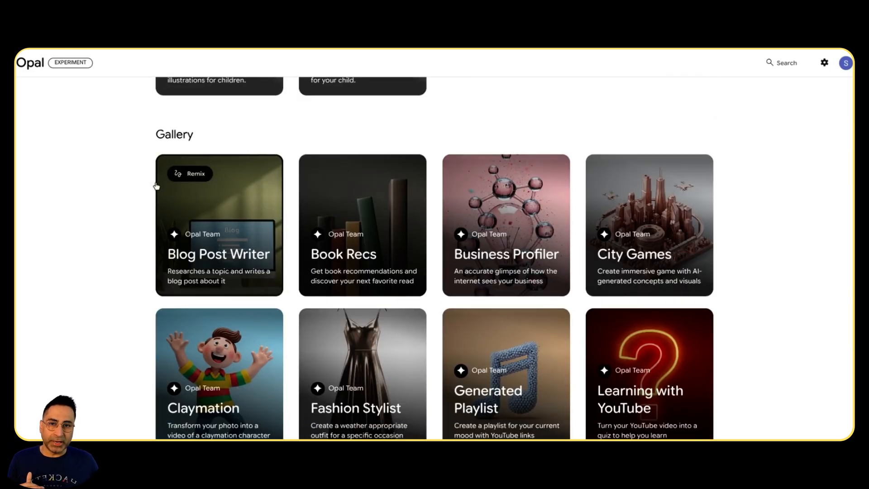
scroll("down", 3)
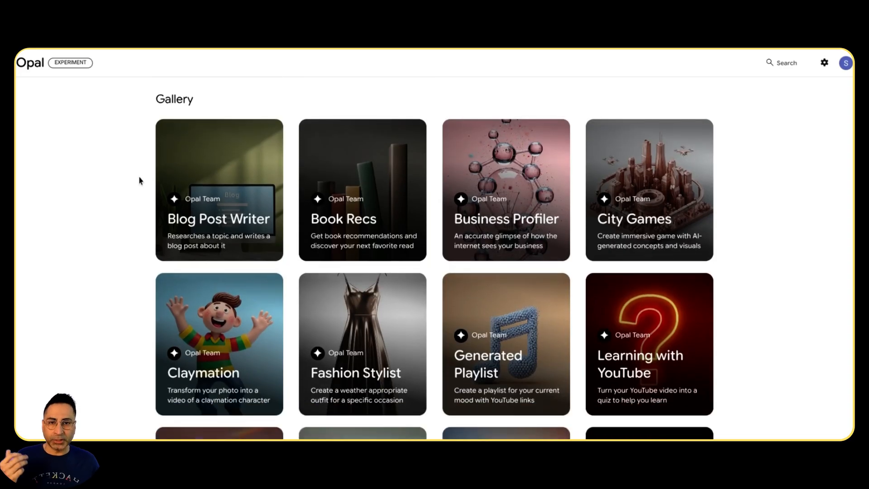
scroll("down", 3)
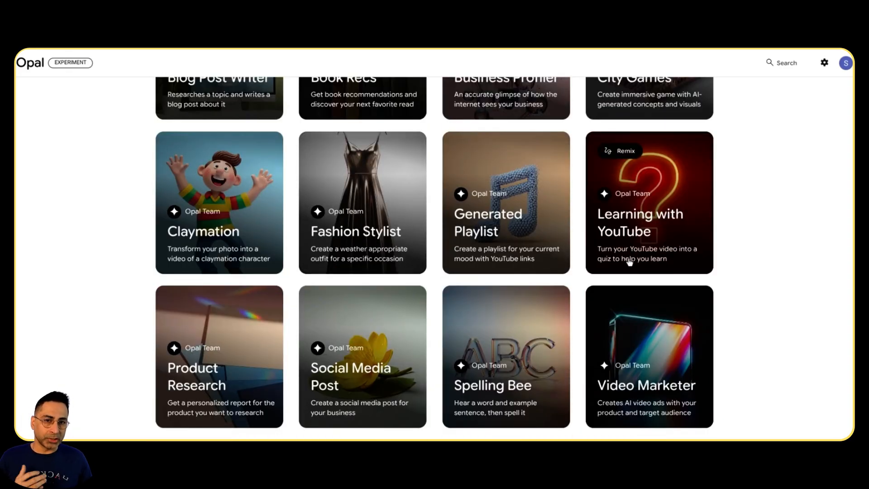
mouse_move(665, 267)
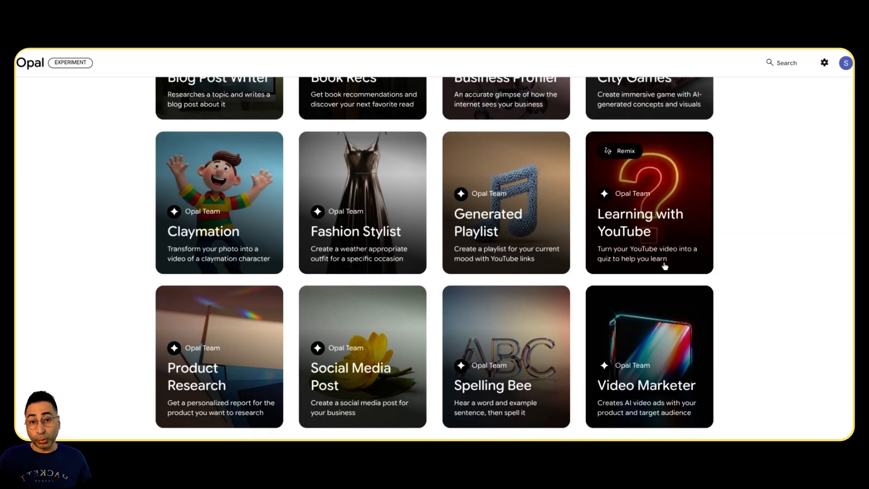
left_click(649, 203)
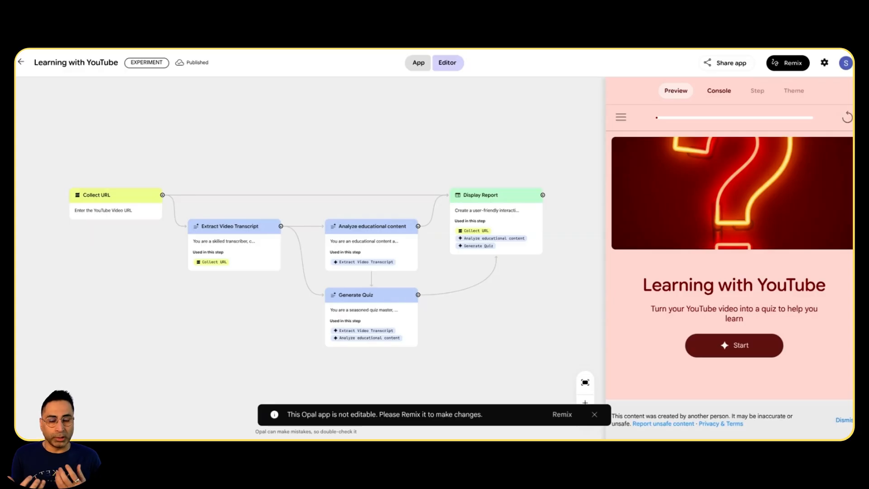
mouse_move(481, 317)
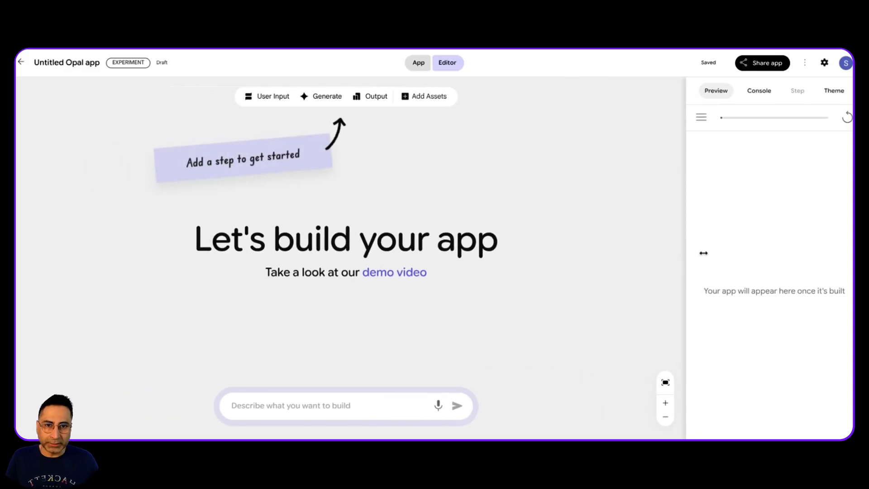
Describe an app turning a YouTube URL into a blog post and trailer, then submit.
left_click(346, 406)
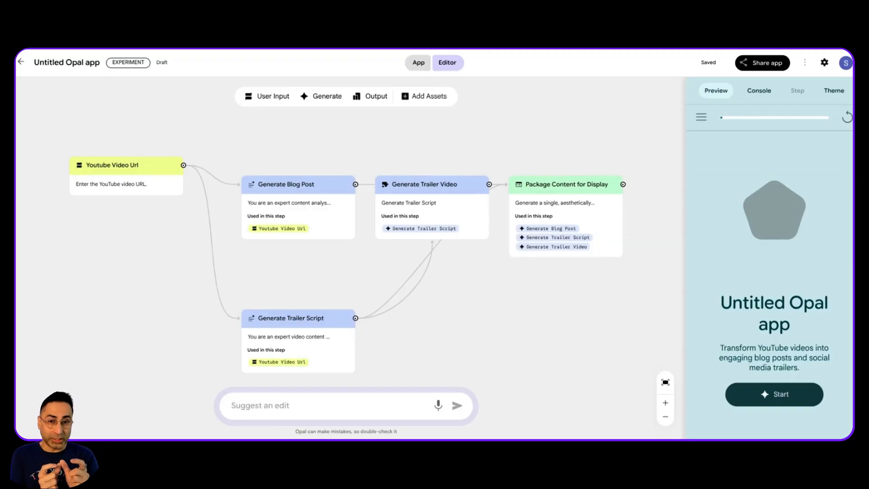
mouse_move(43, 116)
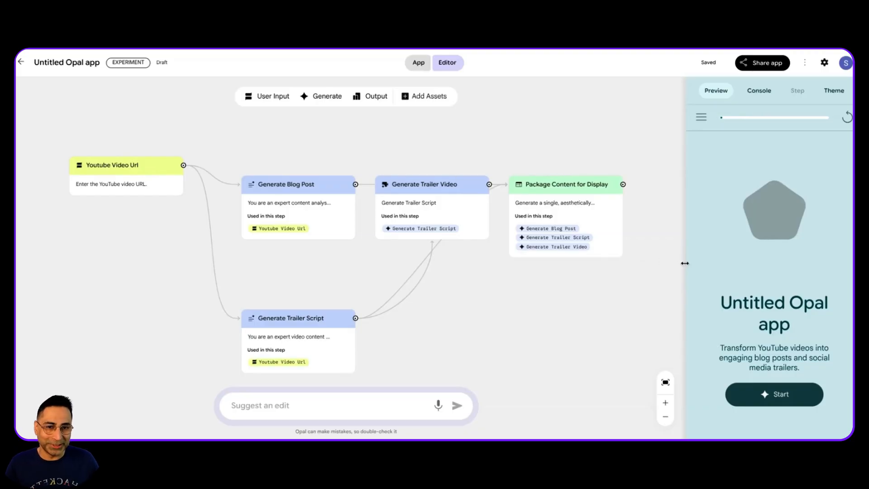
Widen the preview panel and set Generate Blog Post's model to Gemini 2.5 Pro.
left_click_drag(685, 263, 634, 266)
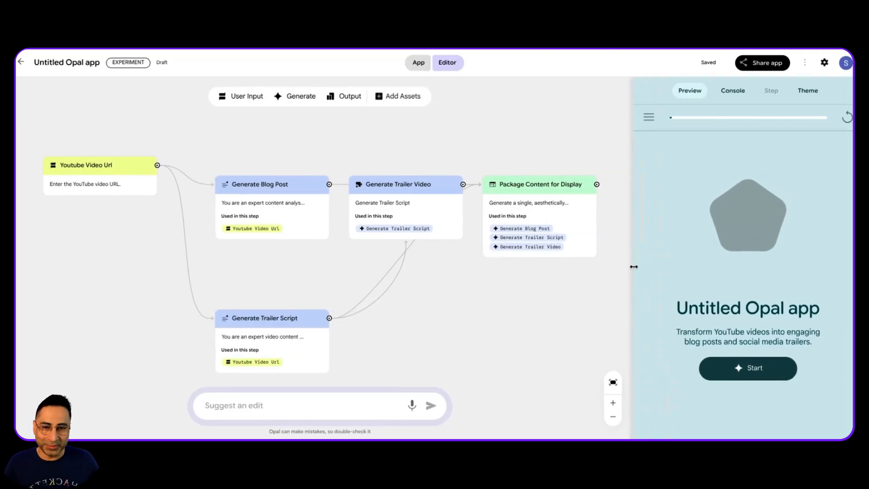
left_click(260, 173)
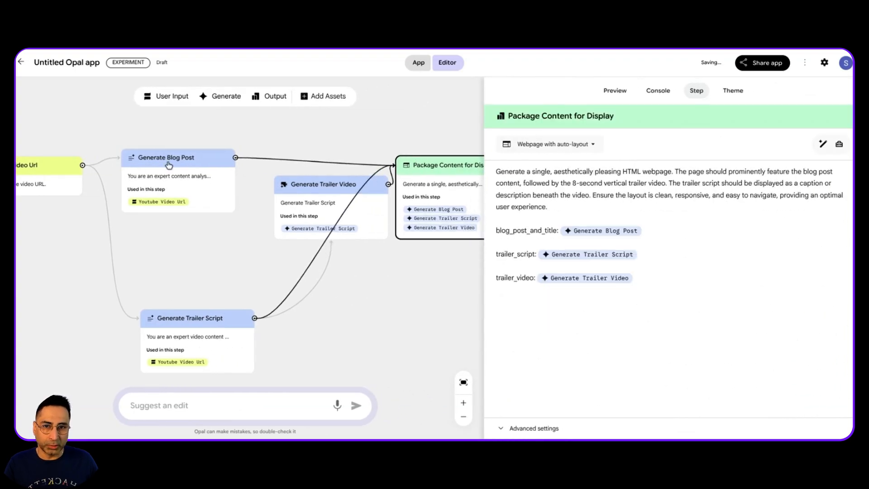
left_click(166, 157)
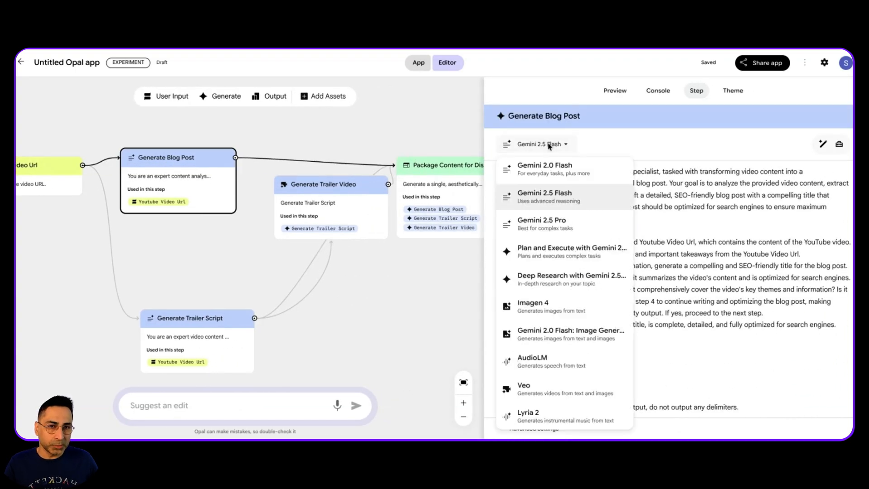
left_click(541, 224)
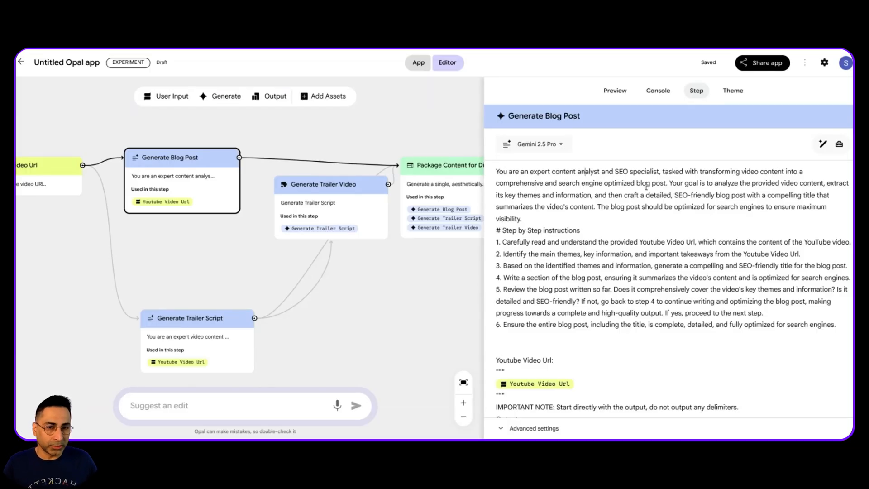
left_click_drag(548, 242, 683, 242)
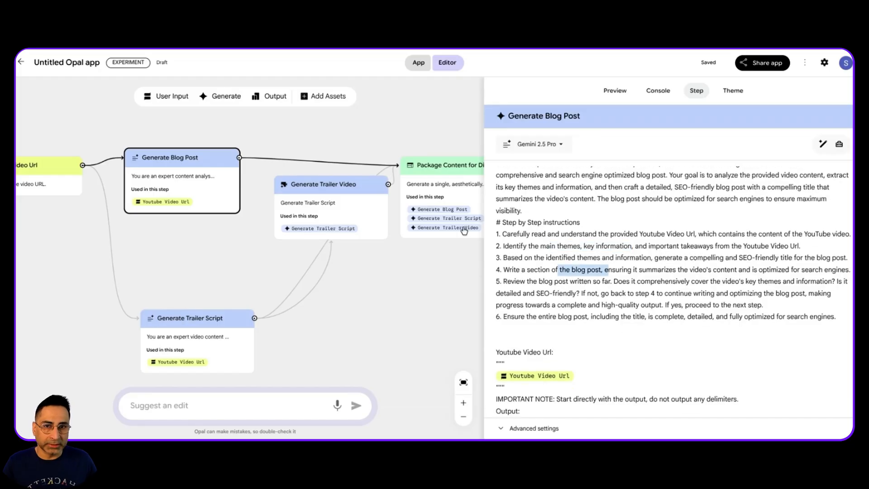
Drag Generate Trailer Video below Package Content for Display and return to the preview.
left_click(194, 317)
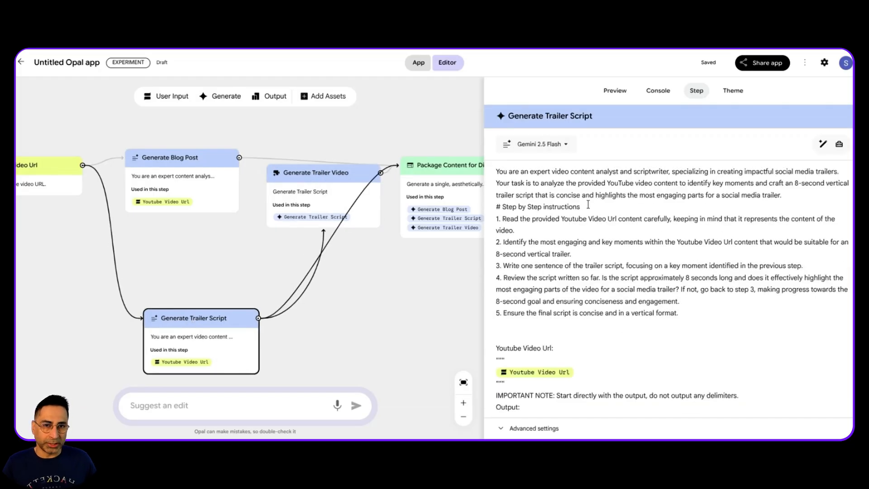
mouse_move(217, 276)
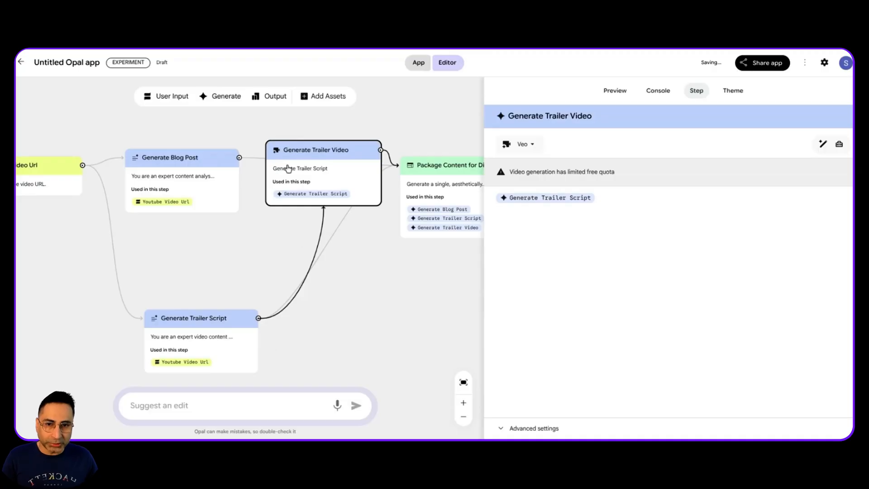
left_click_drag(316, 150, 375, 302)
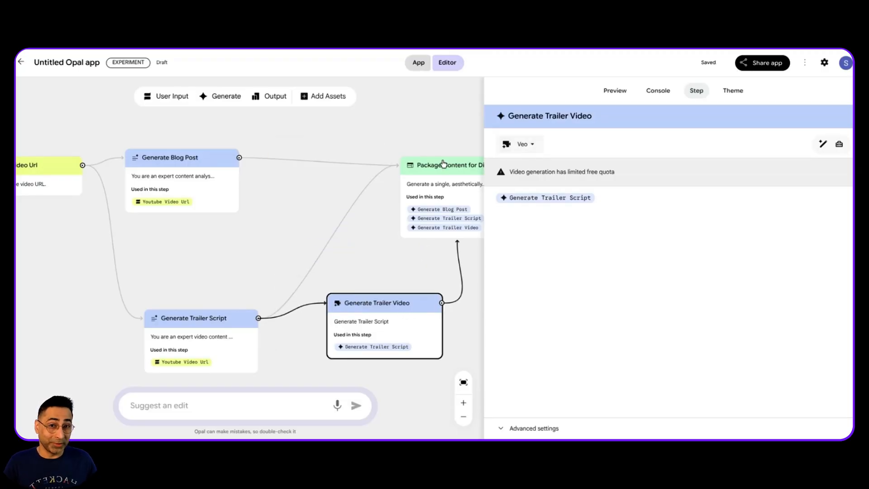
left_click(440, 165)
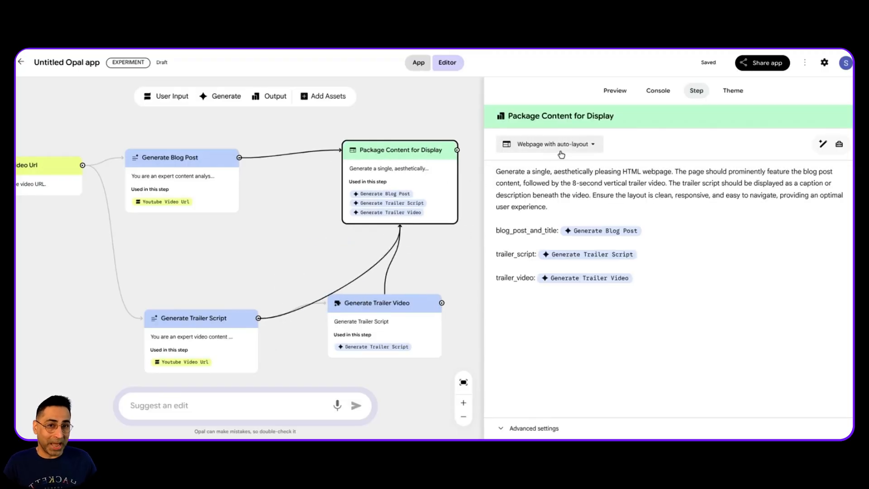
left_click(560, 115)
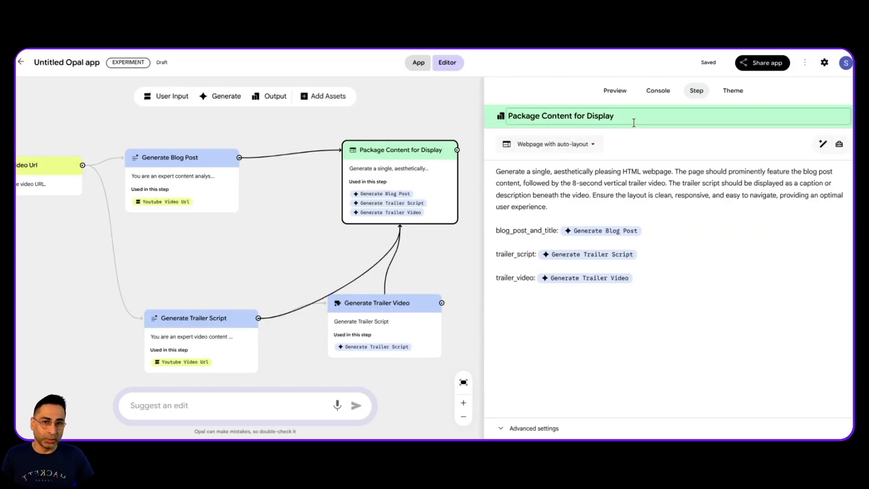
left_click(614, 90)
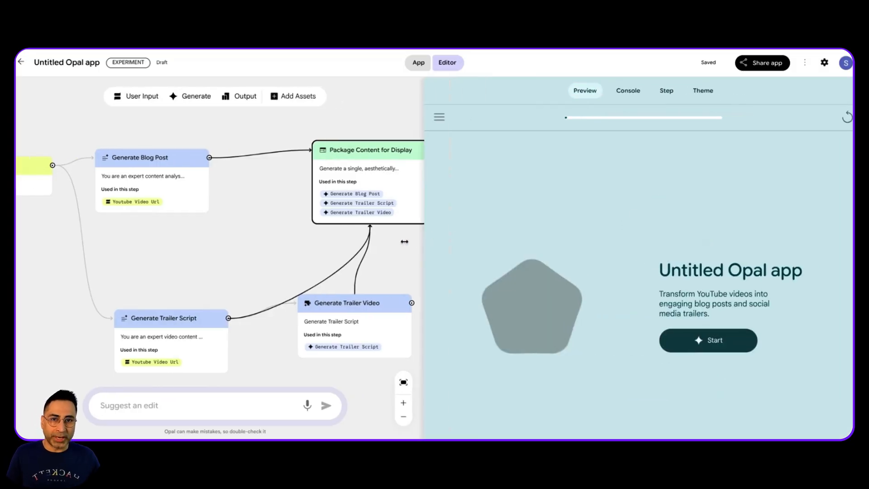
Open the NotebookLM 2025 July Updates video details, play its preview, and copy the link.
left_click(418, 62)
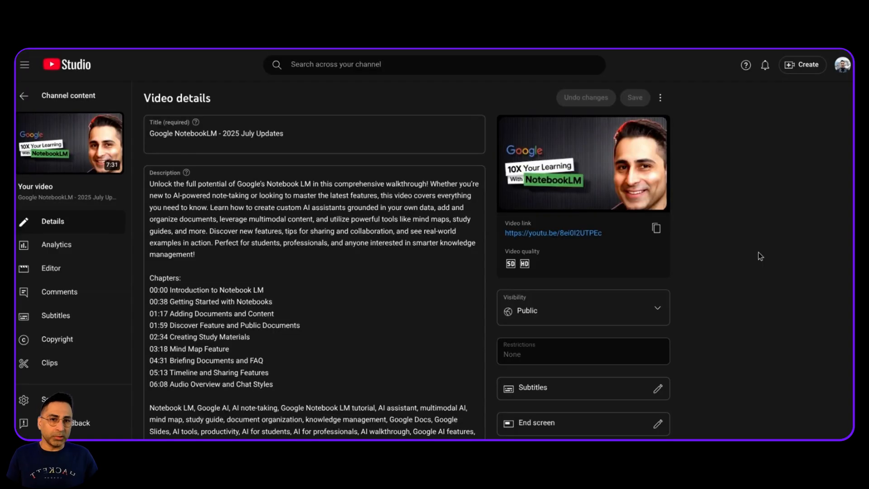
left_click(582, 164)
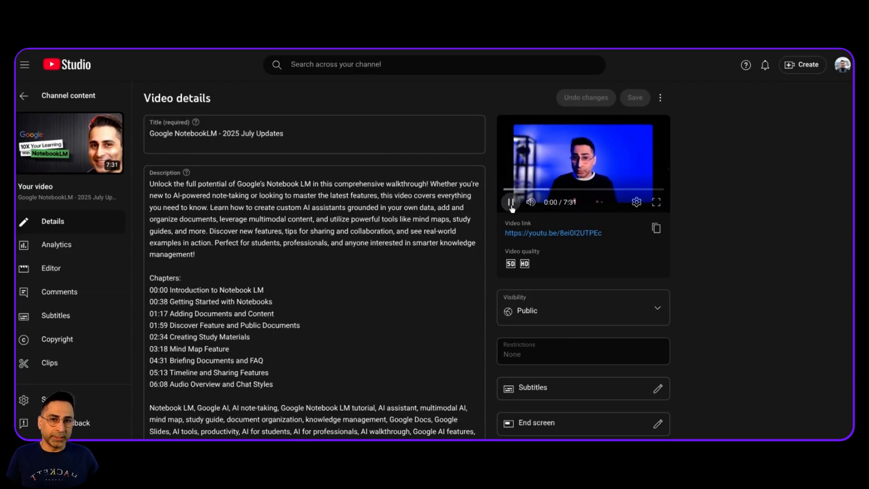
left_click(656, 227)
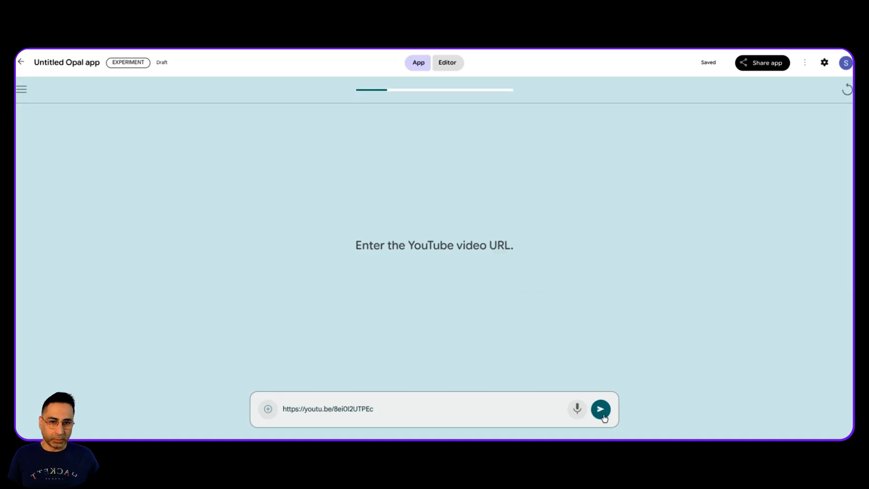
Submit the YouTube link to run the app, then monitor progress in App and Editor views.
left_click(601, 408)
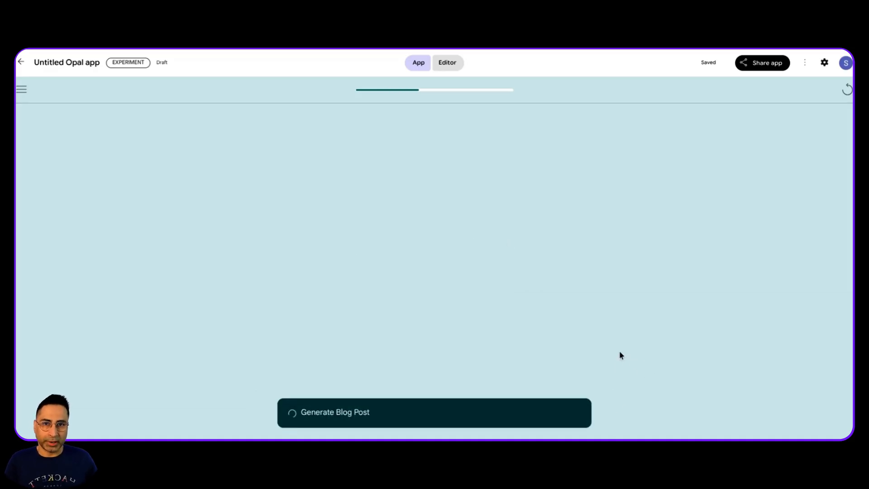
left_click(447, 62)
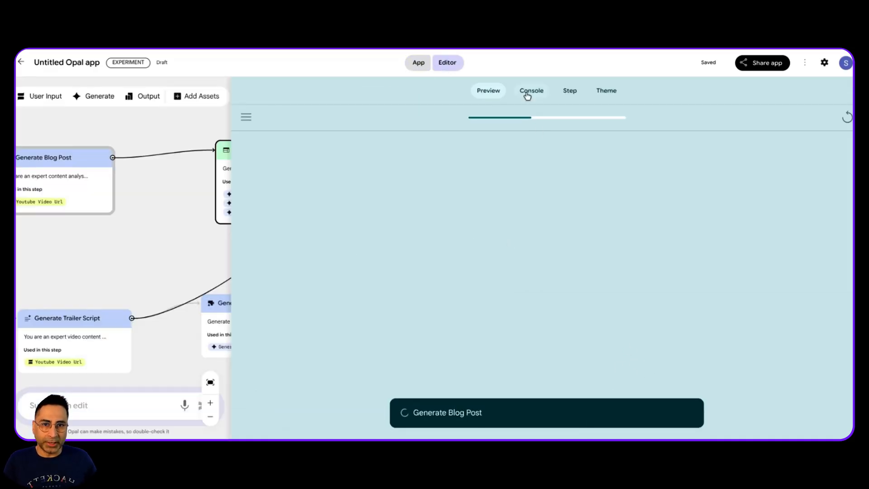
left_click(569, 90)
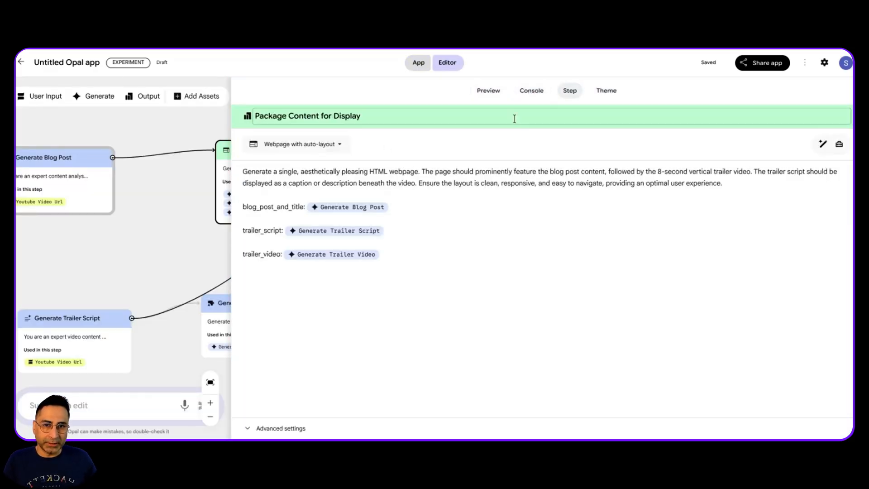
left_click(530, 90)
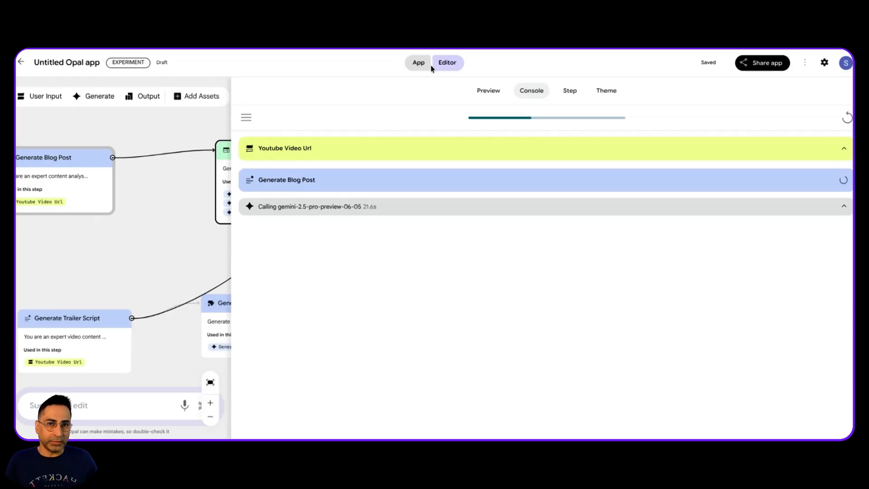
left_click(418, 62)
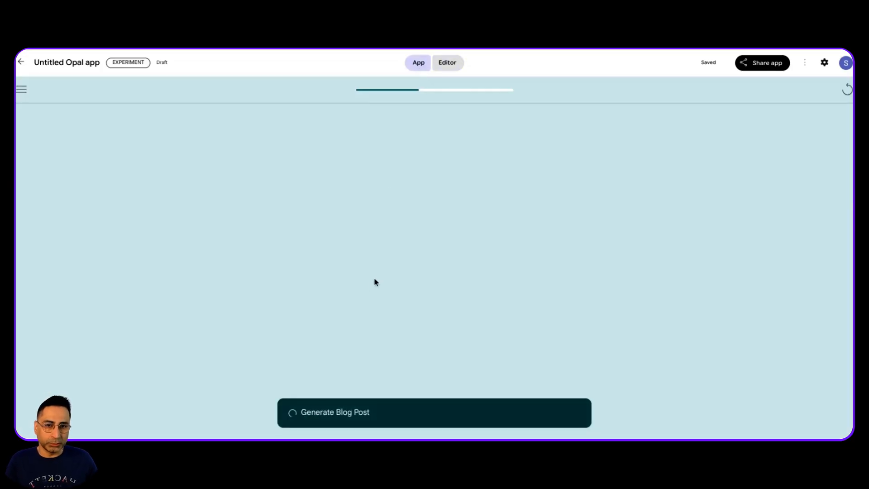
left_click(446, 62)
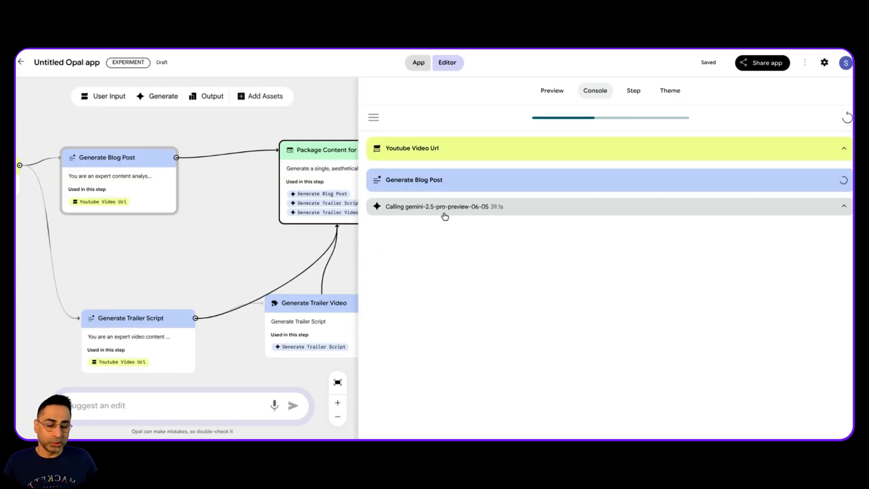
mouse_move(462, 233)
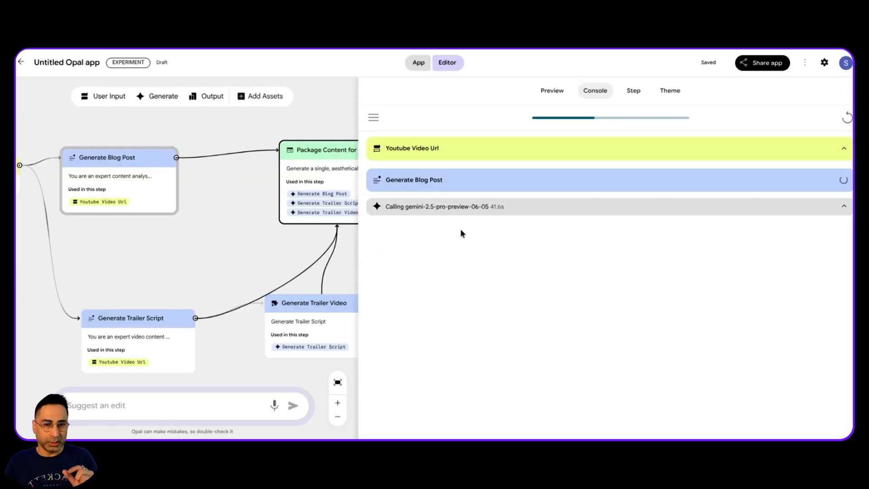
mouse_move(469, 226)
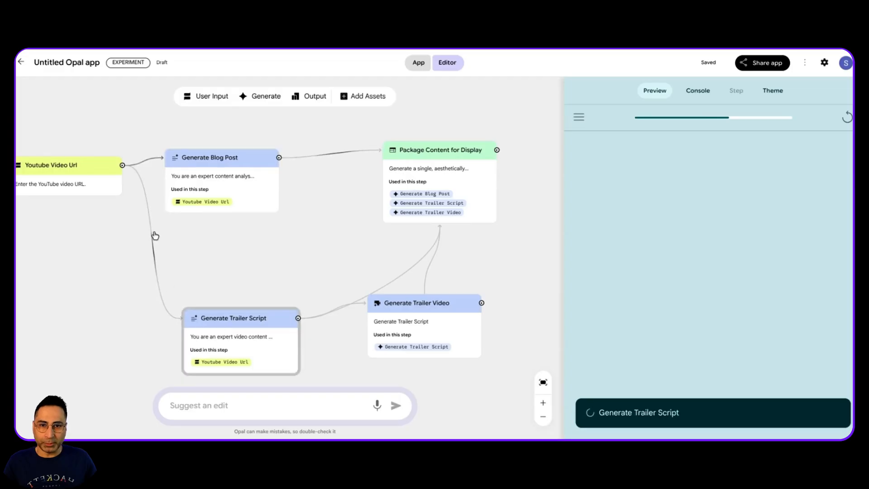
mouse_move(423, 225)
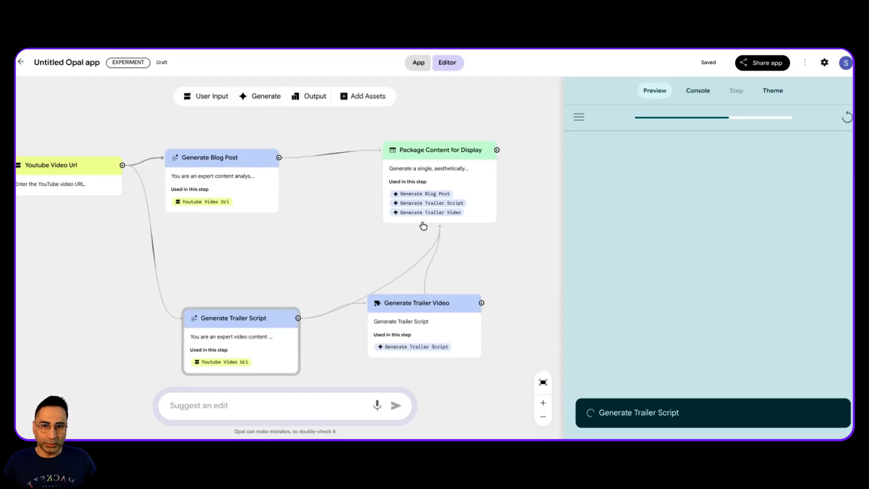
Follow the run log and inspect Generate Trailer Video's Veo settings and trailer script input.
left_click(698, 90)
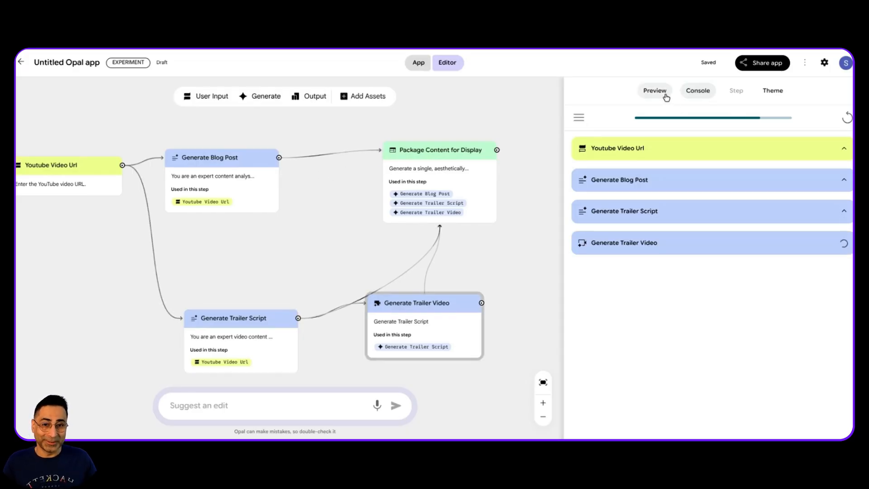
left_click(698, 90)
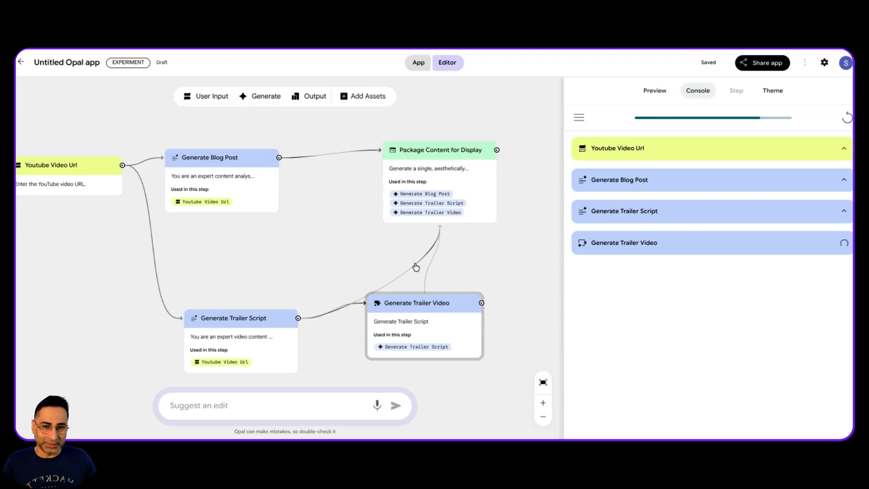
left_click(416, 303)
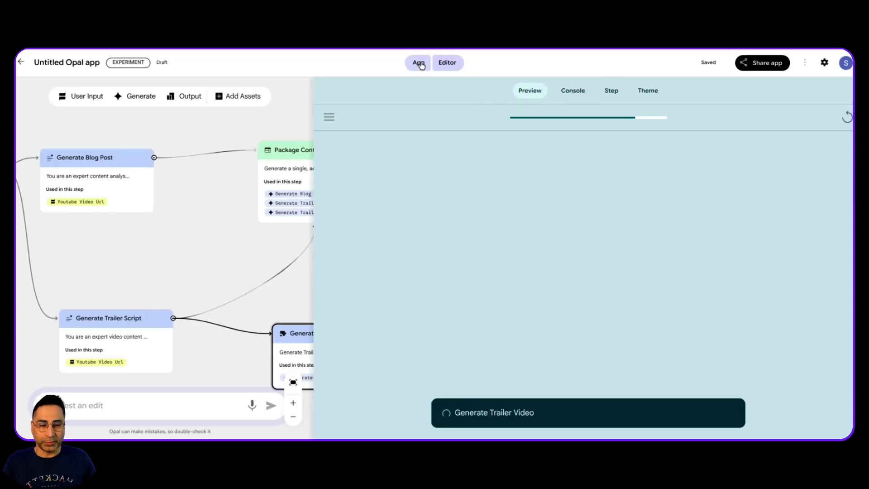
left_click(417, 62)
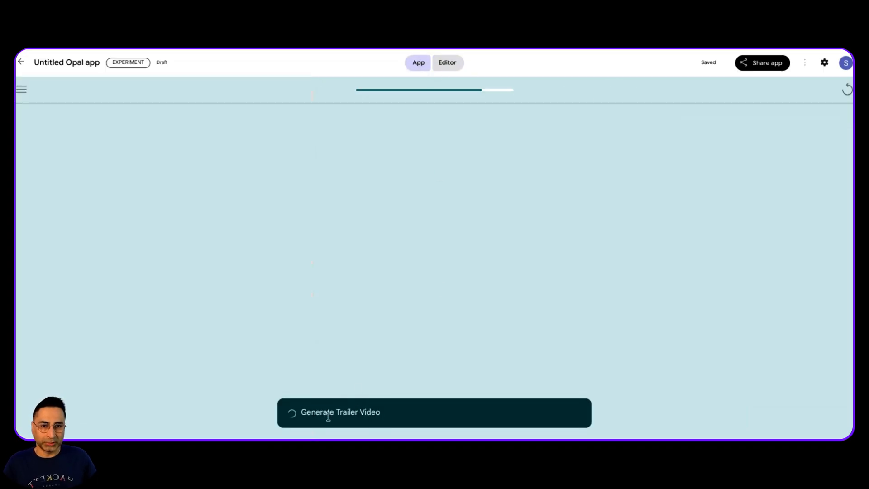
left_click(447, 62)
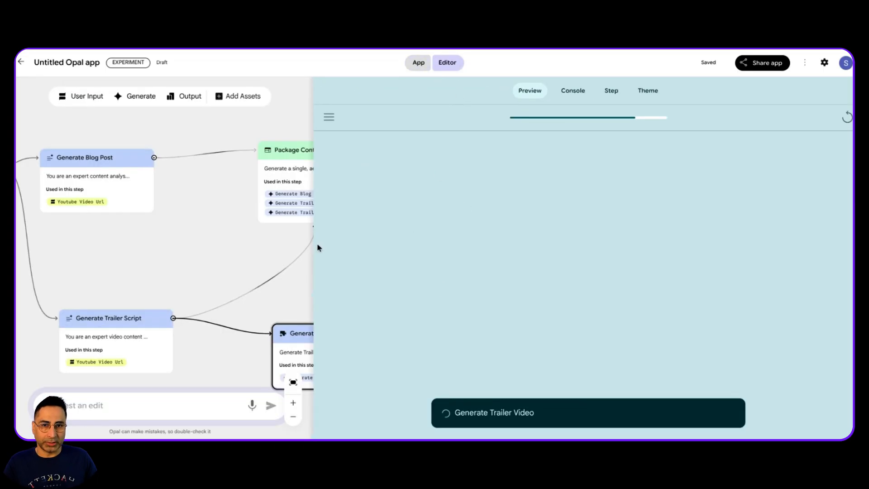
left_click(610, 91)
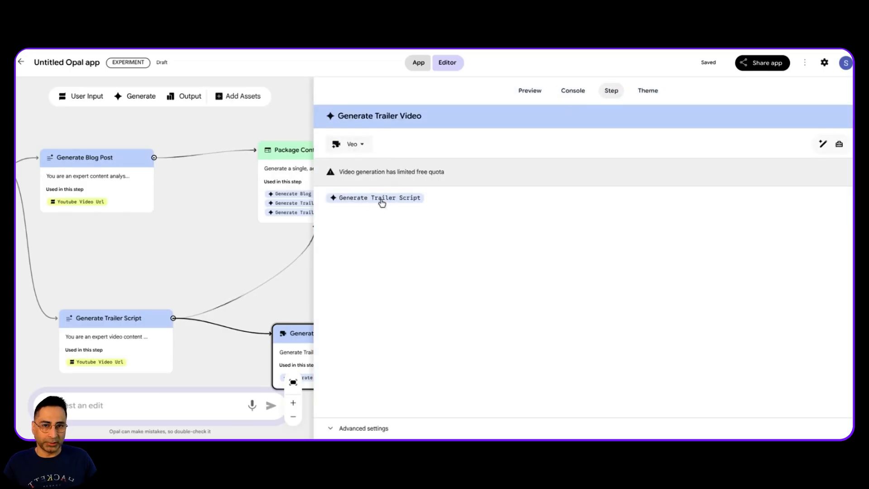
left_click(573, 91)
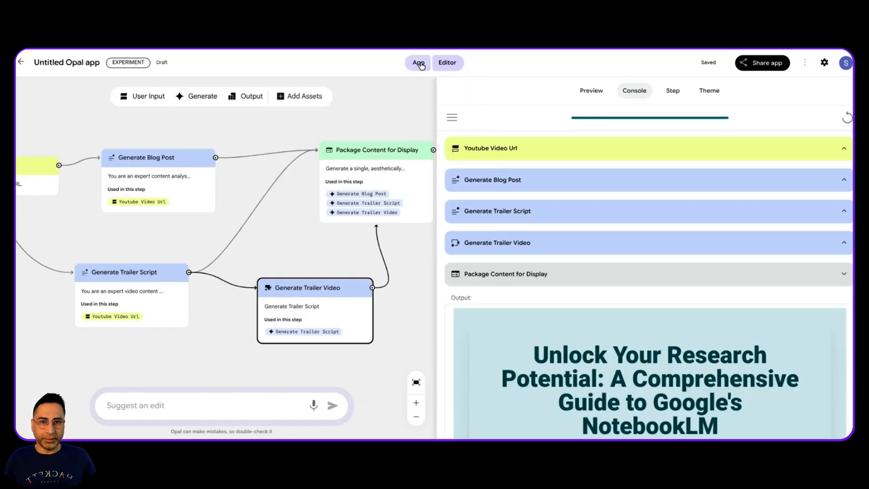
View the finished NotebookLM blog post and trailer script full screen and play the trailer.
left_click(418, 62)
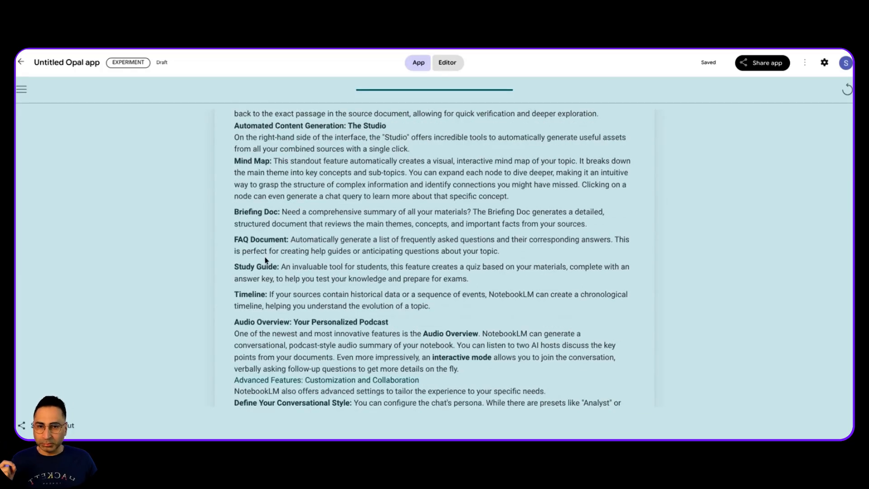
scroll("down", 3)
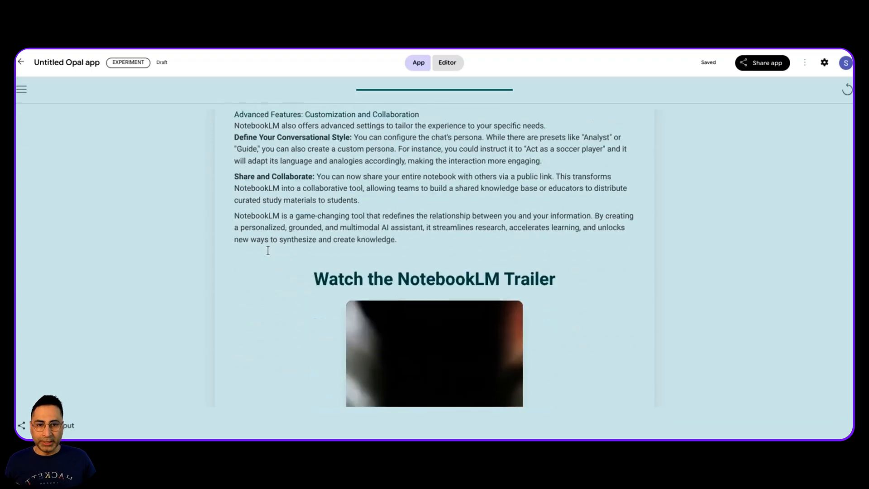
scroll("down", 3)
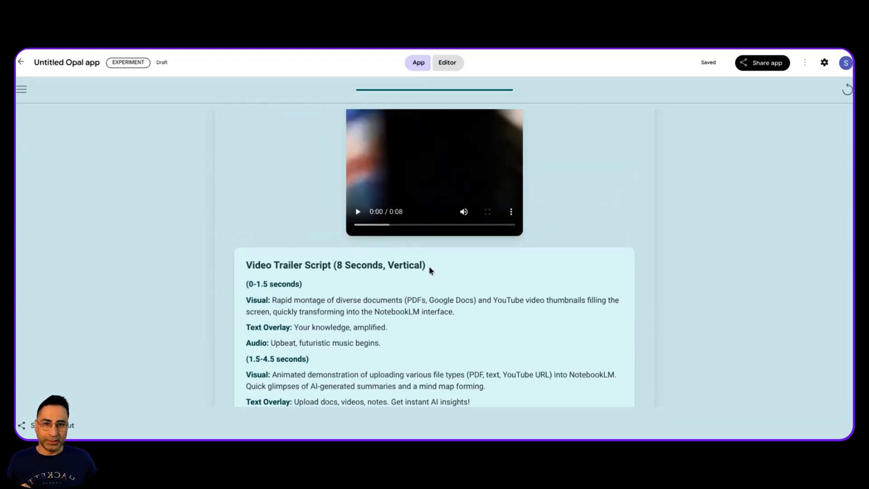
left_click(358, 211)
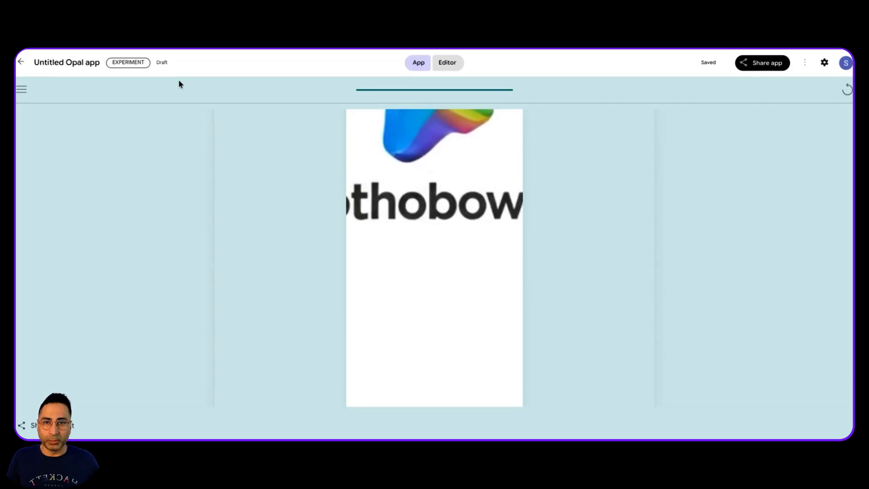
Create a new app describing a bedtime story generator that asks a 6-year-old for input.
left_click(21, 62)
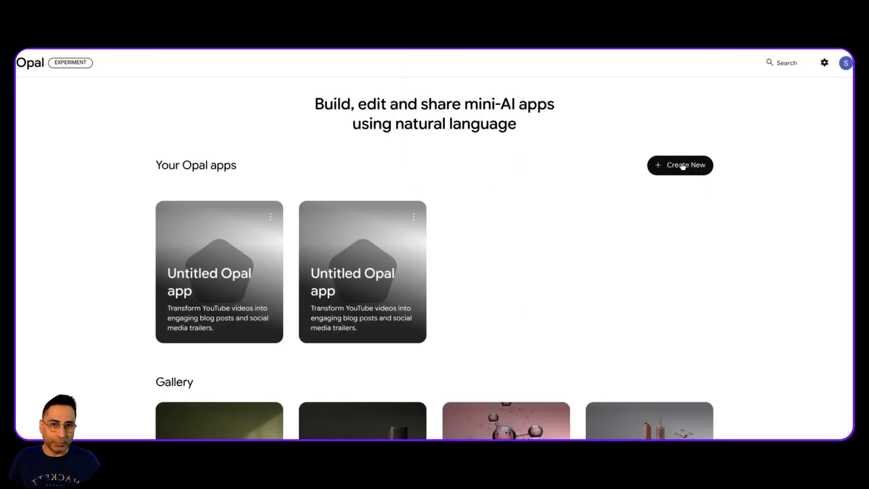
left_click(680, 165)
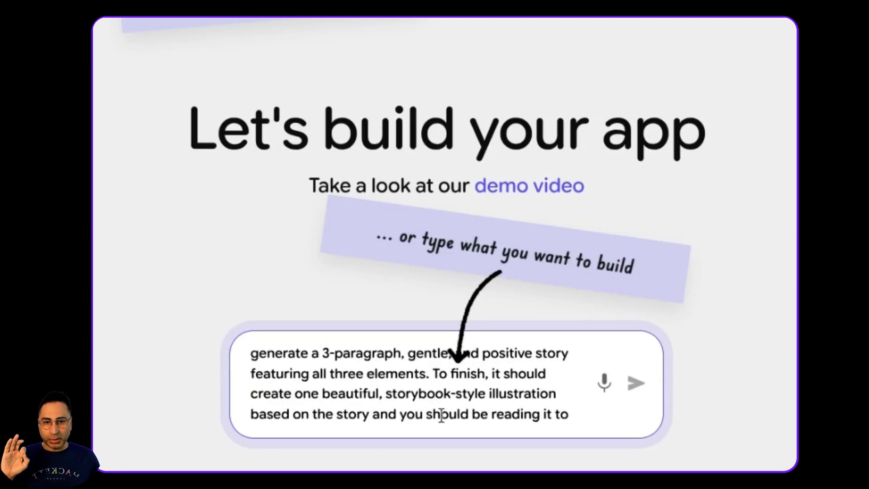
type("a 6 year old.You should talk to the user to take their input")
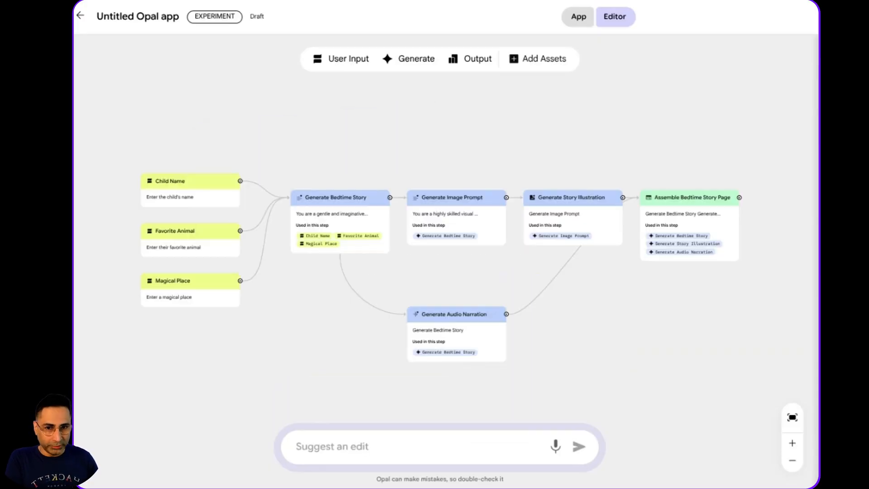
mouse_move(112, 153)
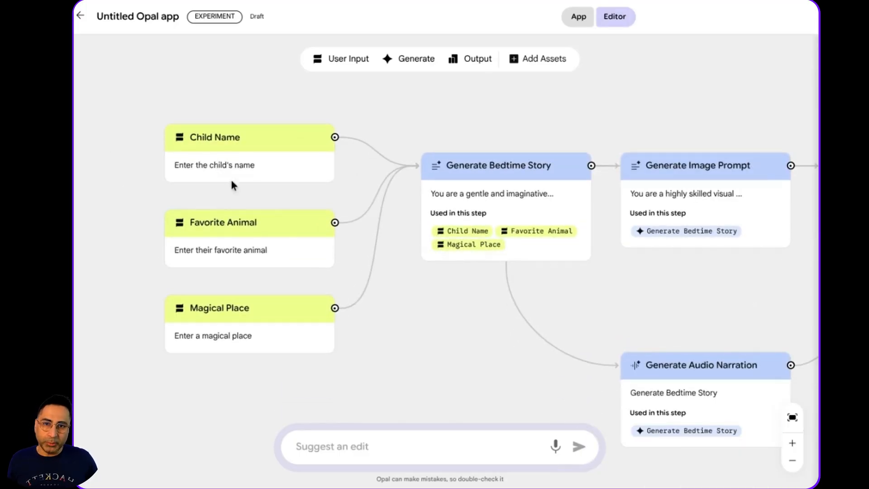
mouse_move(459, 327)
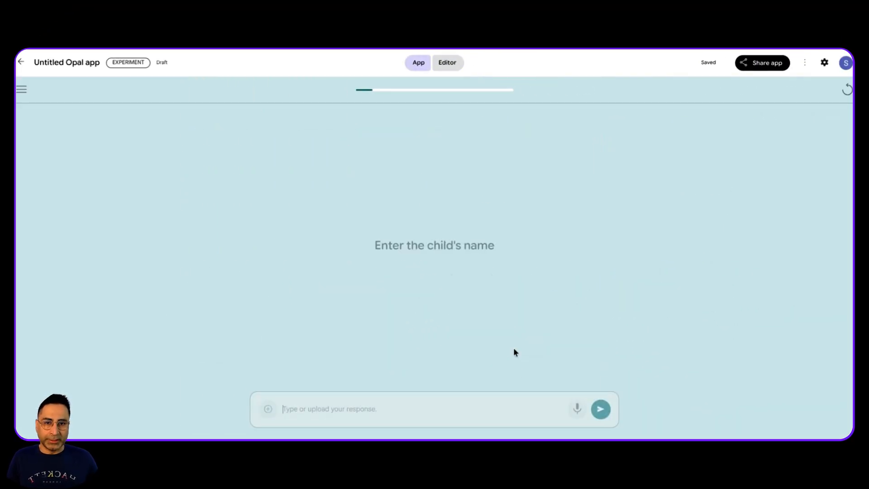
Enter Shana as the name, Bunny as the animal, and Elsa's Snow Forest as the place.
type("Shanaya")
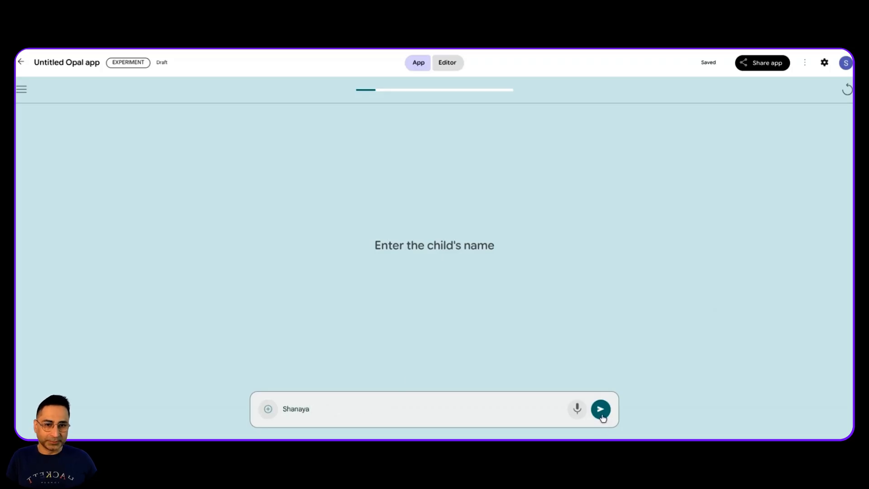
left_click(600, 408)
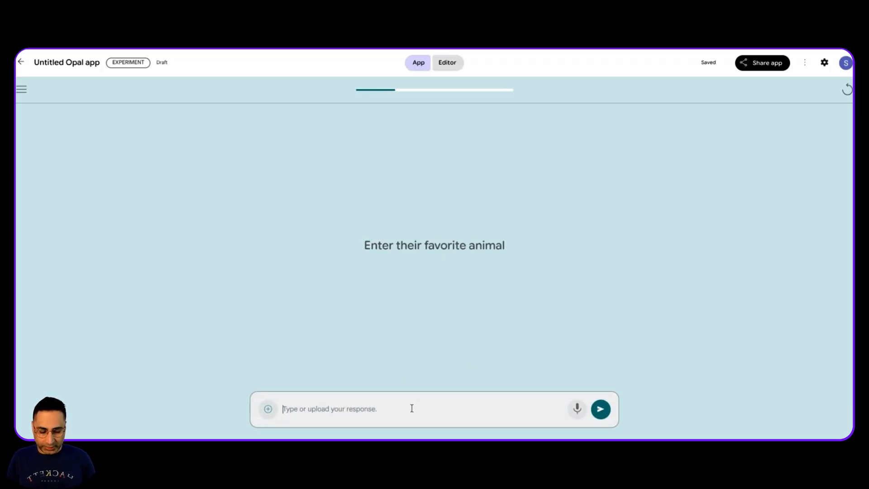
type("Bunny")
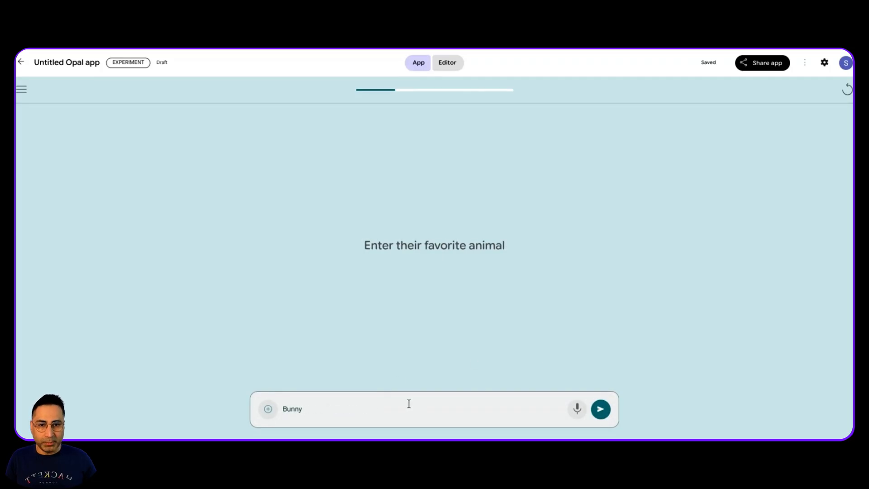
left_click(600, 409)
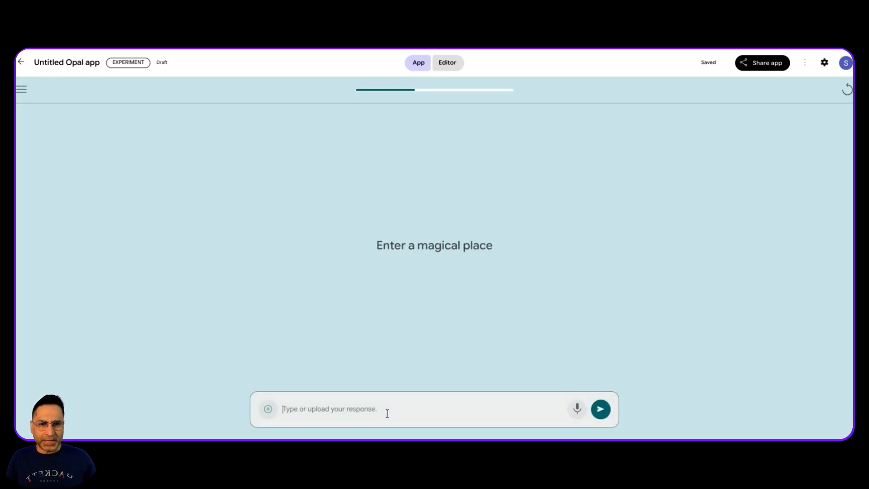
type("Else")
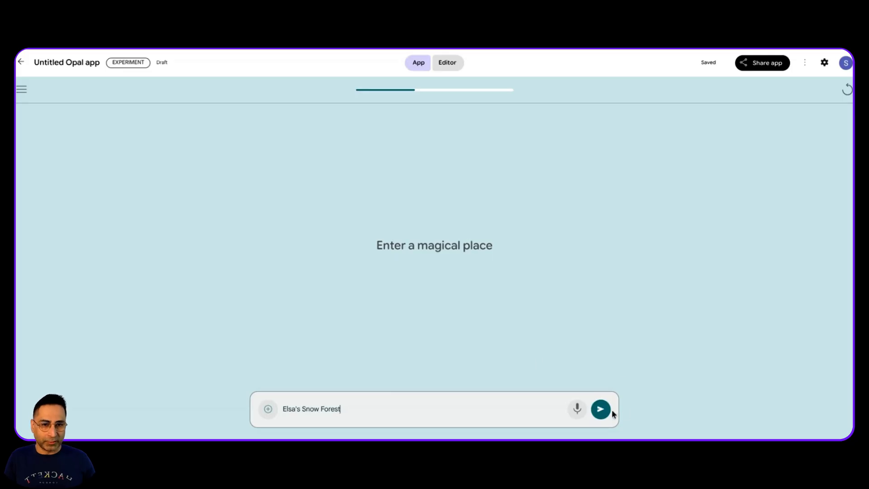
left_click(601, 409)
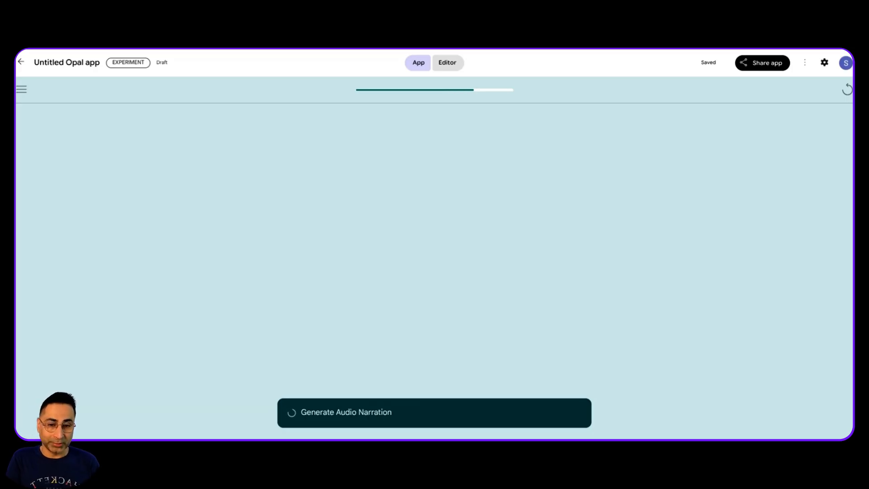
Check the run steps in Editor view, then open Shanaya's Snowy Adventure in App view.
left_click(447, 62)
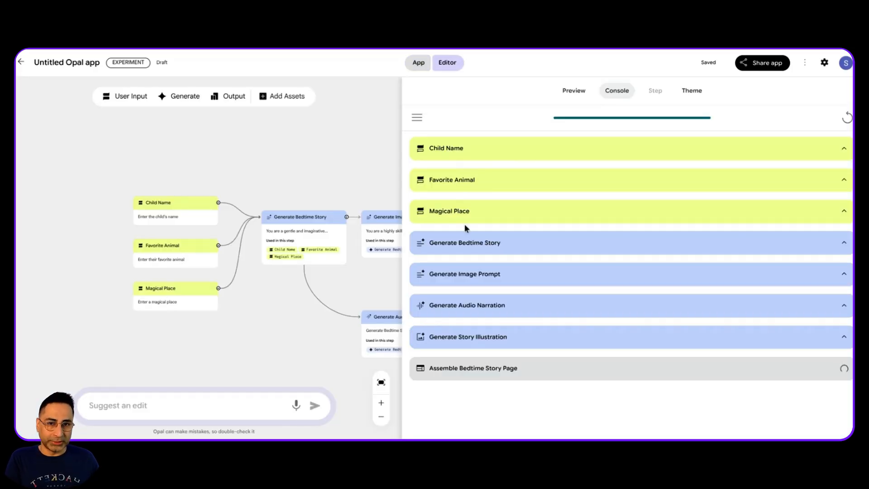
mouse_move(473, 250)
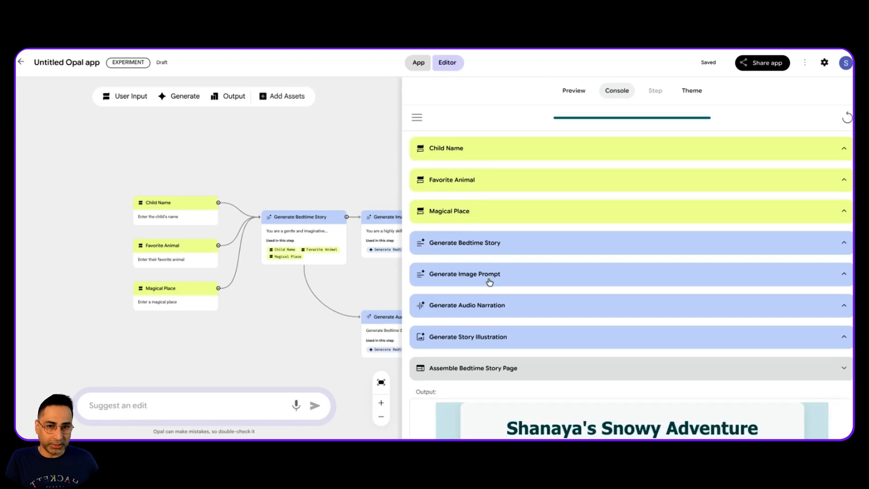
scroll("down", 3)
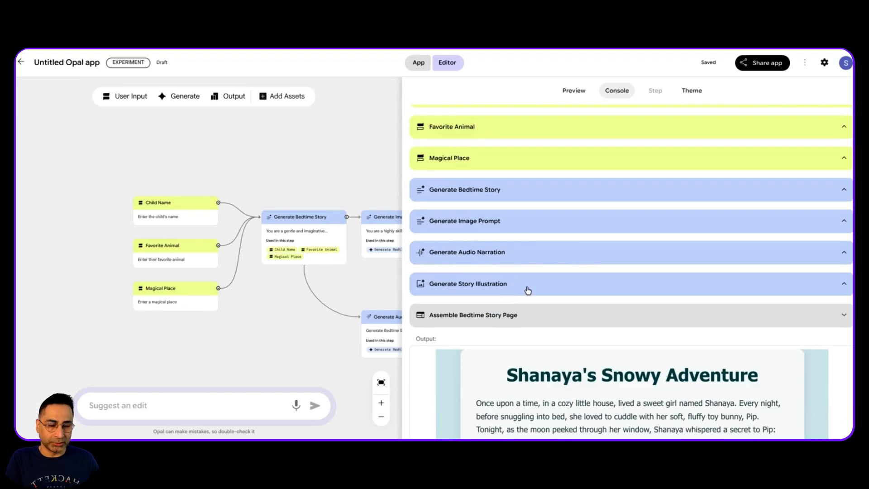
left_click(418, 62)
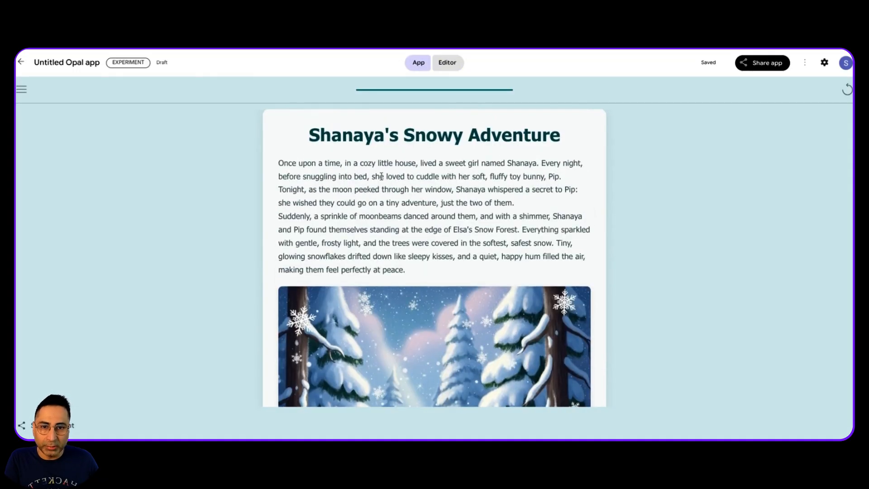
Play the 57-second narration of Shanaya's Snowy Adventure, then return to the workflow editor.
left_click_drag(351, 163, 460, 163)
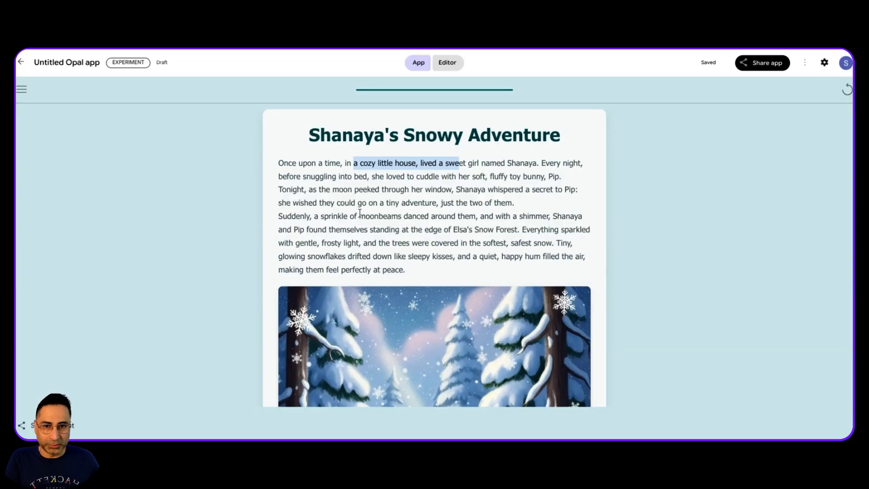
scroll("down", 3)
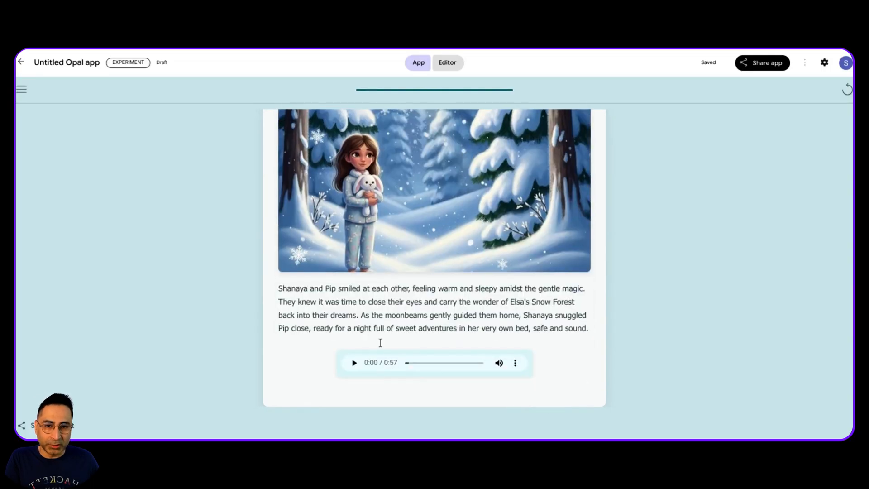
left_click(353, 362)
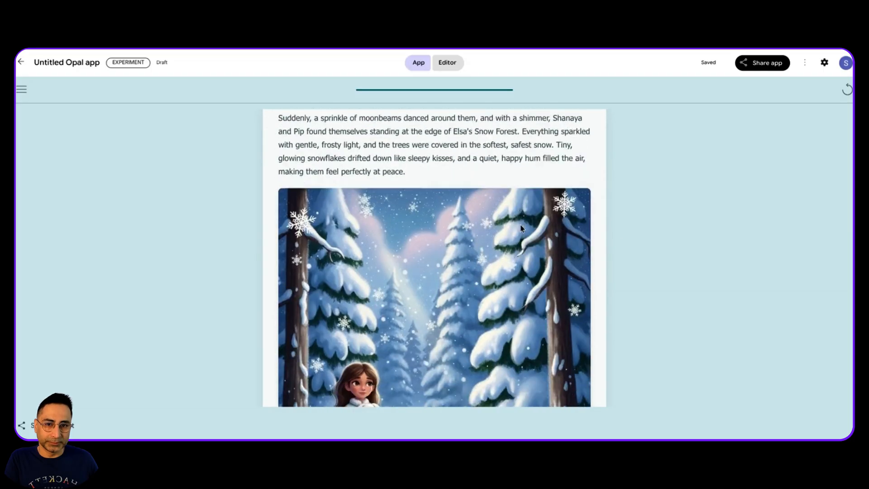
scroll("down", 3)
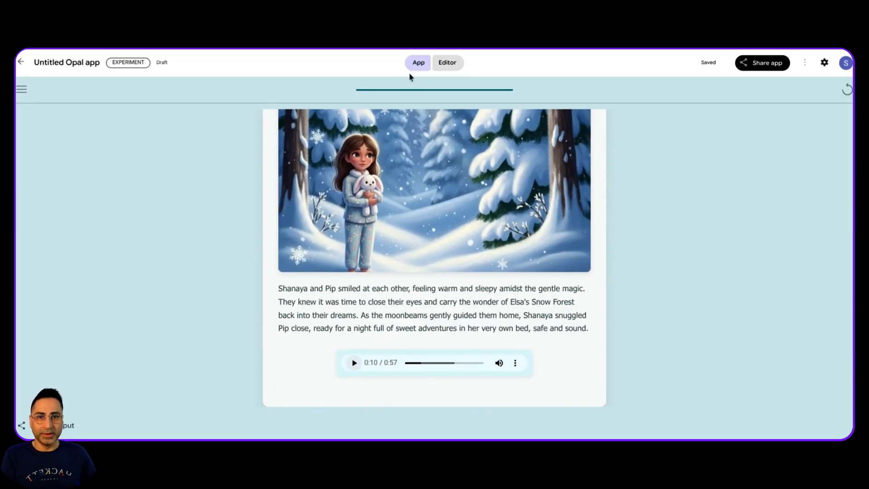
left_click(447, 62)
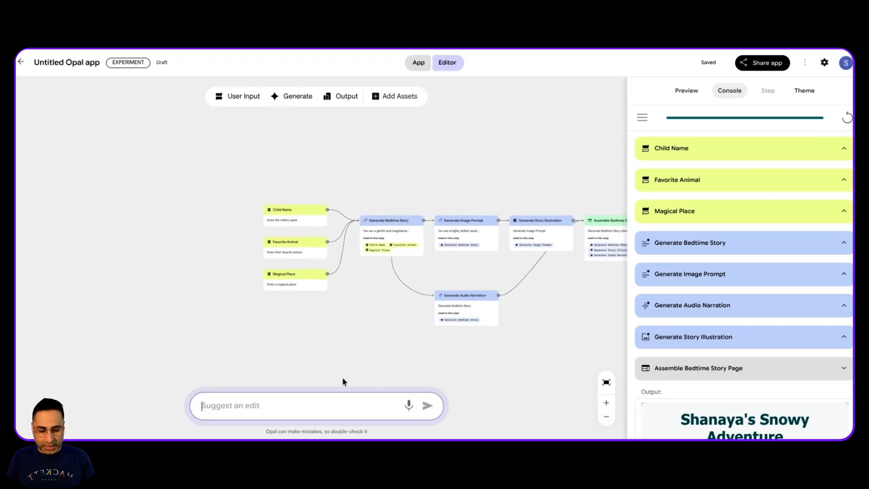
Request the edit 'Add a picture from the user and make it part of the story'.
type("I also want to")
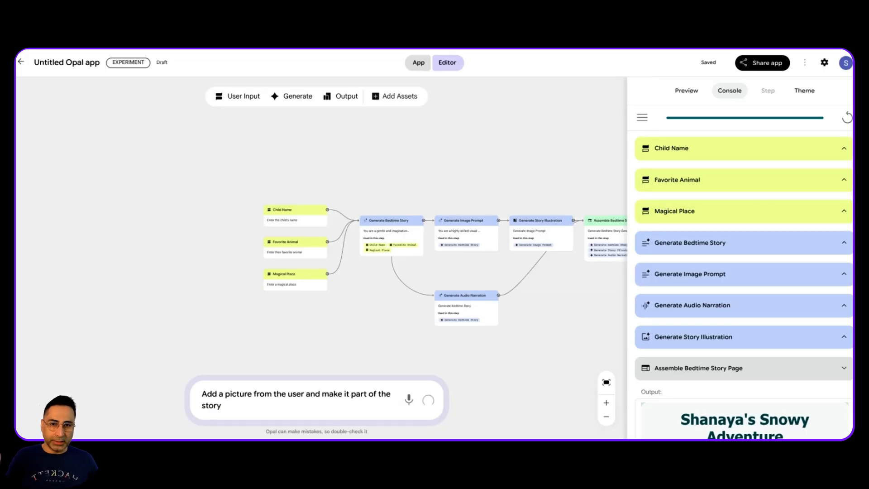
mouse_move(560, 363)
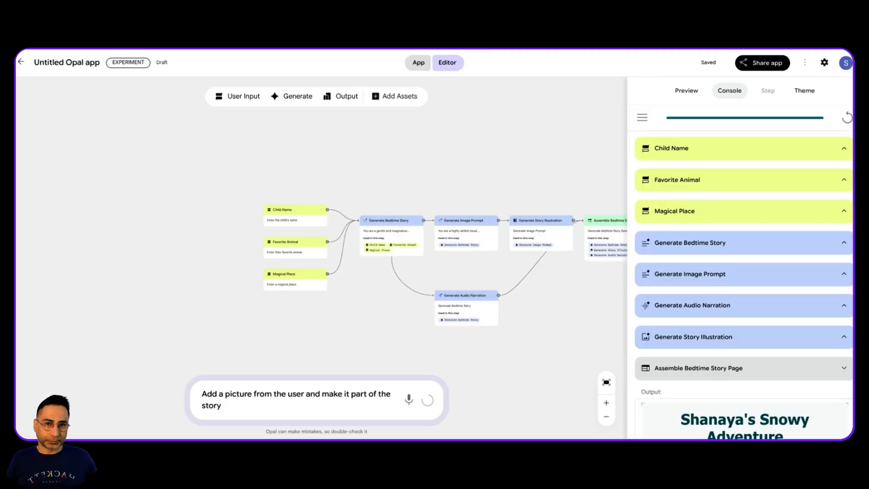
left_click(427, 400)
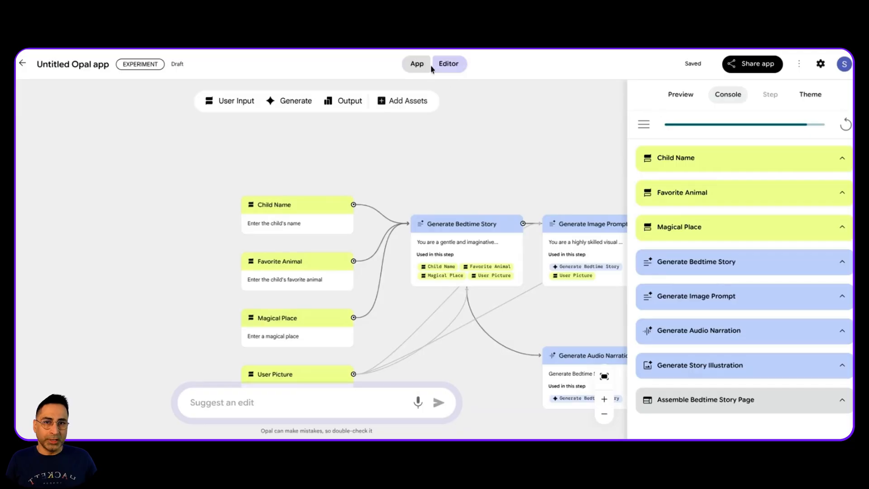
Rerun the app, answering the favourite animal prompt and entering Elsa's Snow Forest as the magical place.
left_click(417, 63)
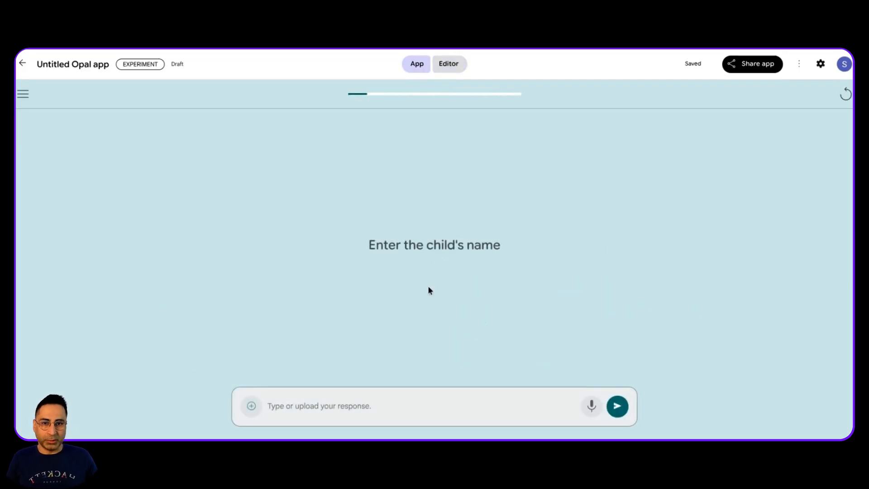
mouse_move(392, 402)
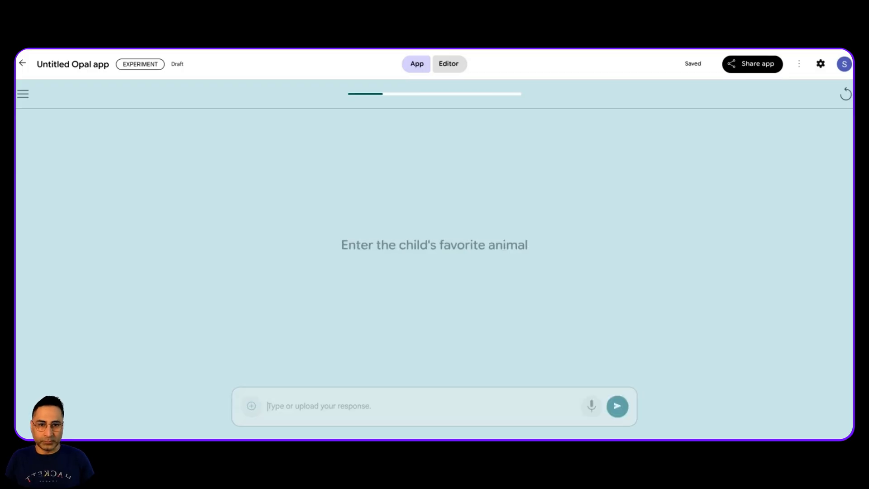
type("B")
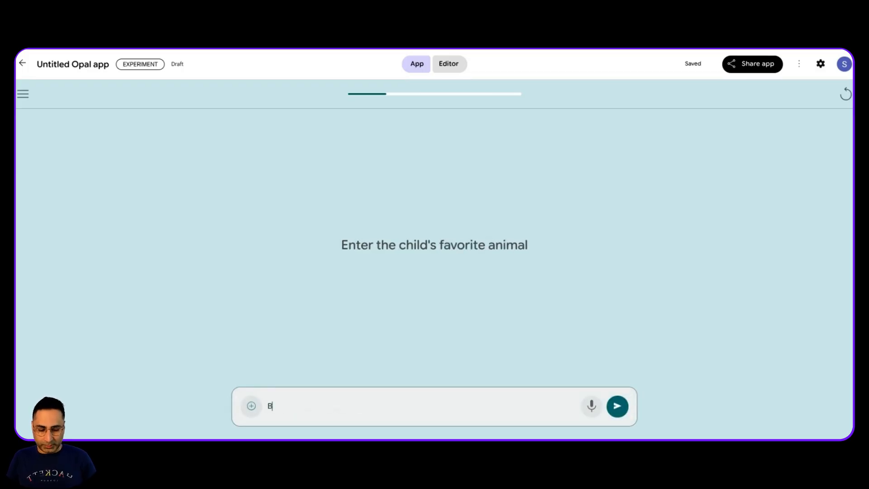
left_click(617, 405)
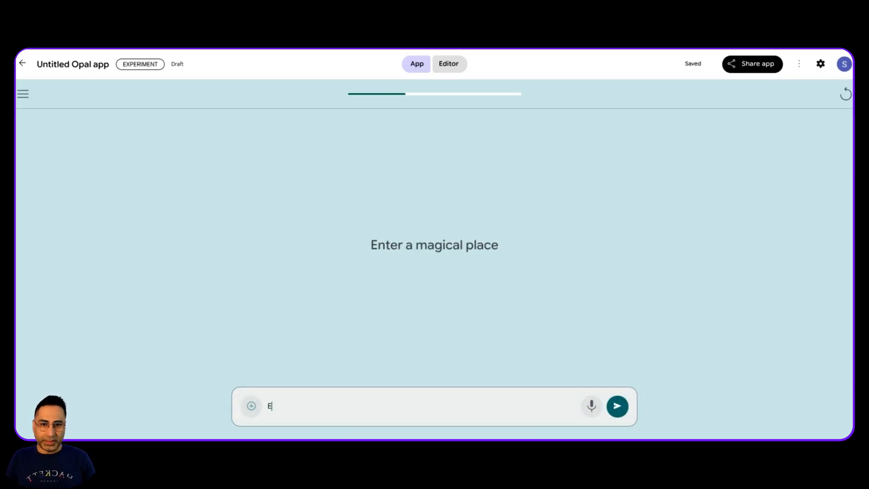
type("lsa's Sn")
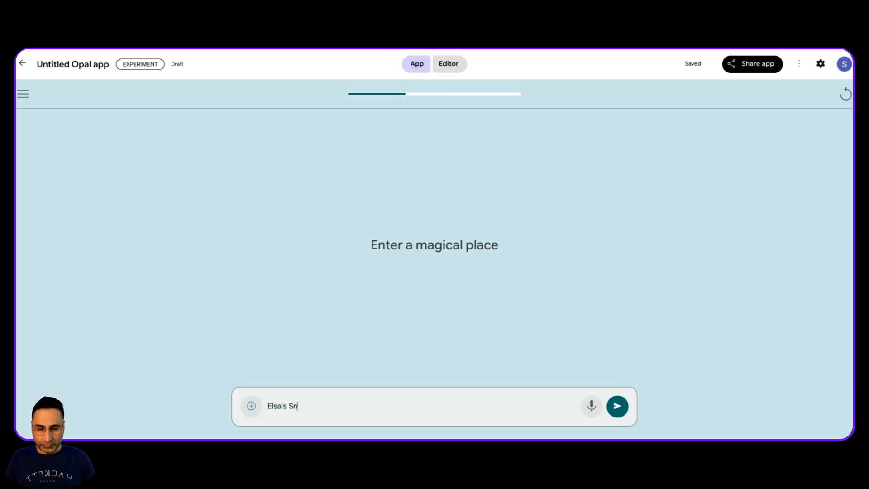
type("ow Forest")
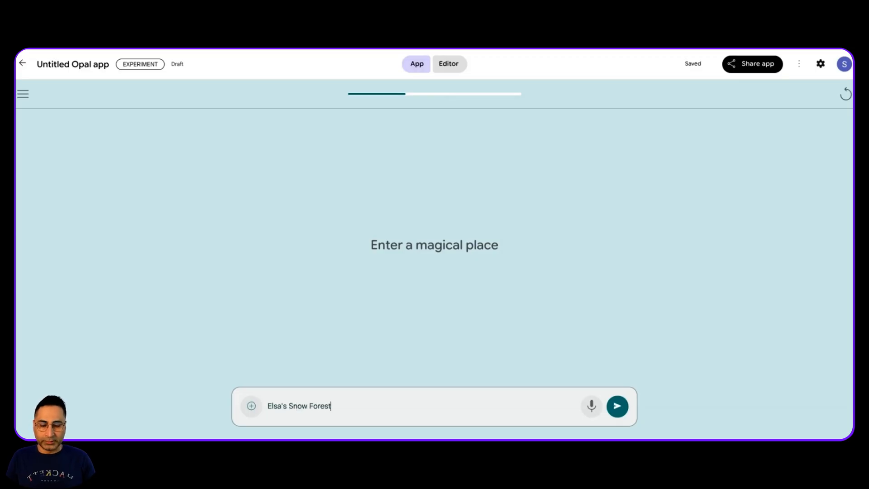
left_click(617, 406)
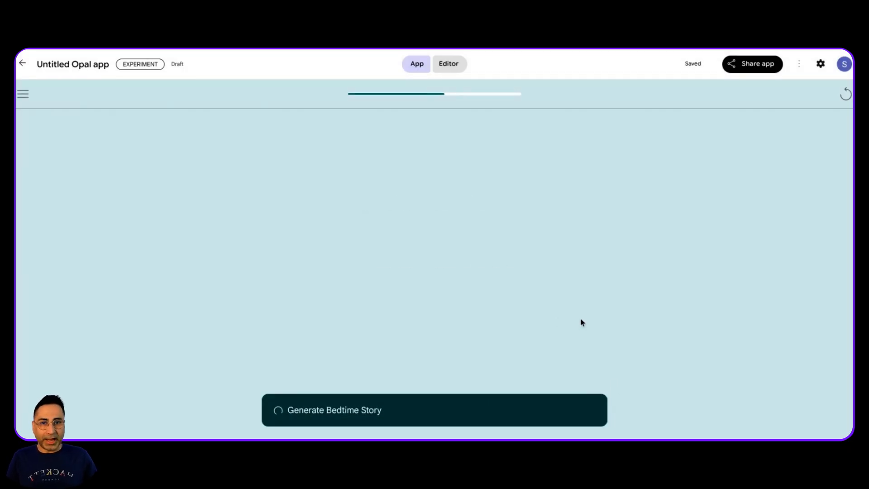
mouse_move(570, 75)
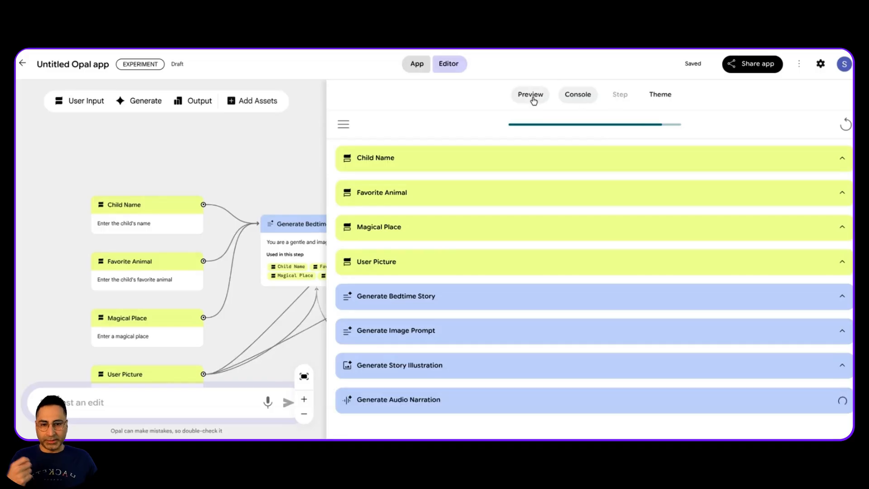
Follow the step outputs in the Console, then view the finished Shanaya's Magical Adventure page.
left_click(577, 94)
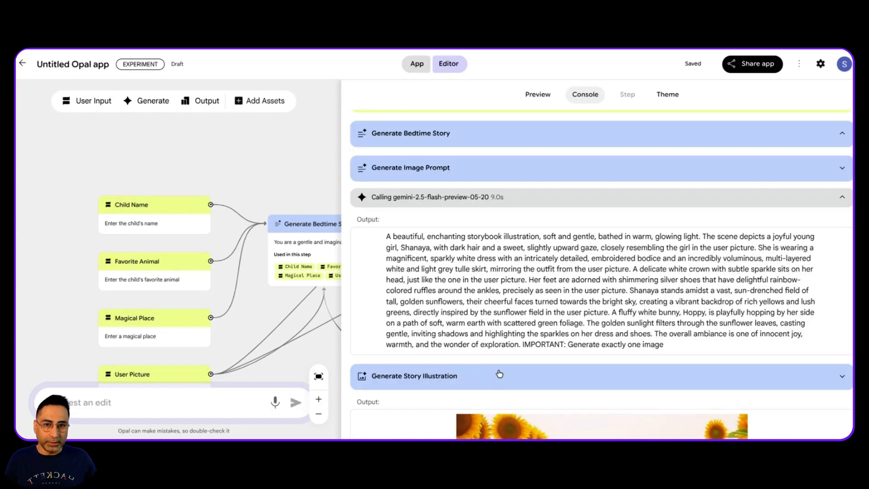
scroll("down", 3)
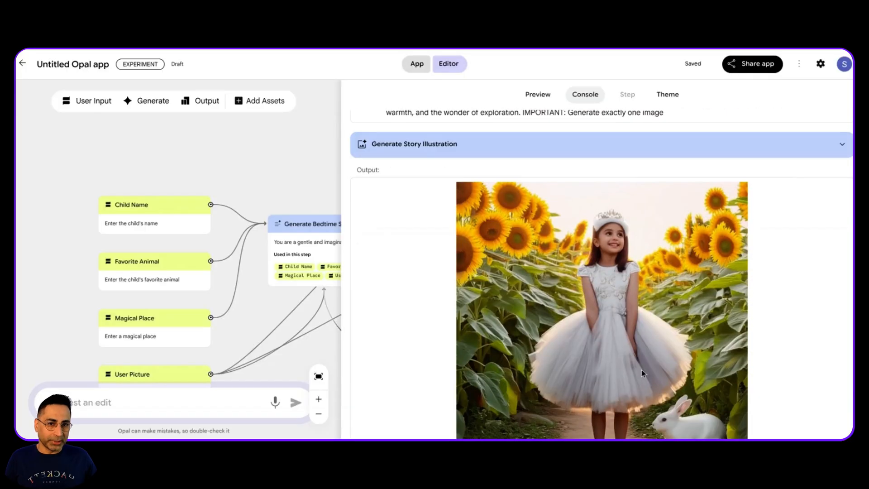
scroll("down", 3)
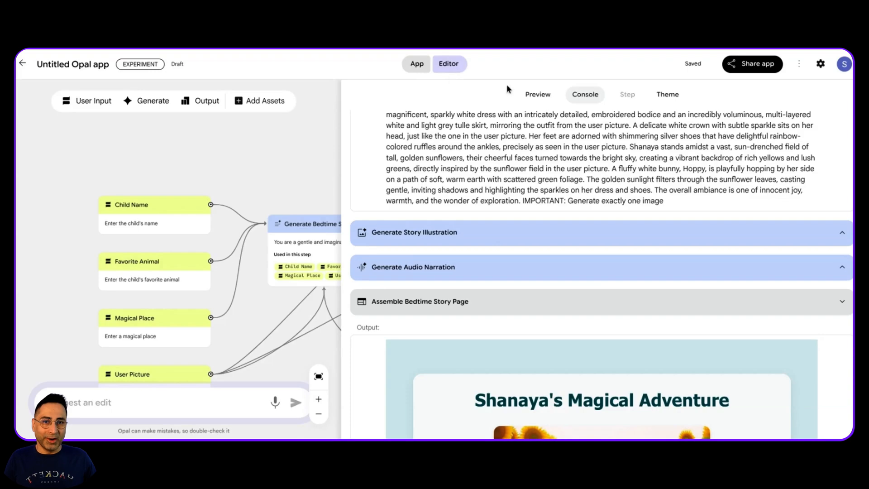
left_click(416, 63)
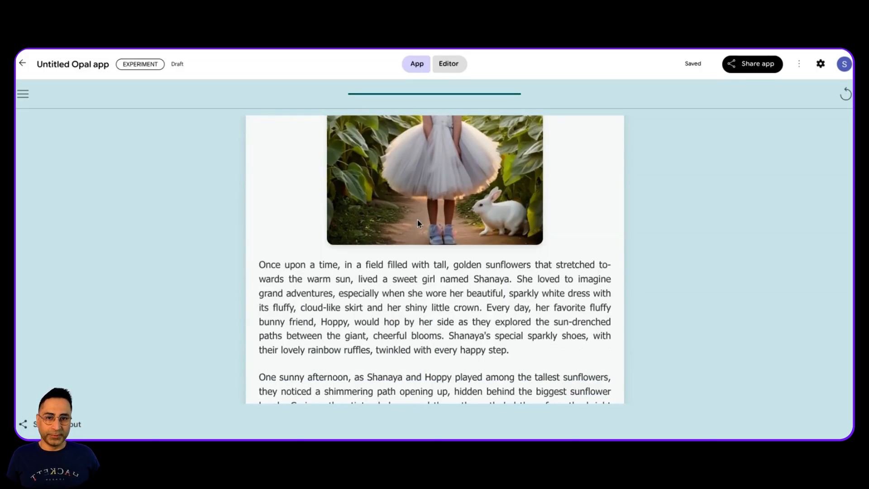
scroll("down", 3)
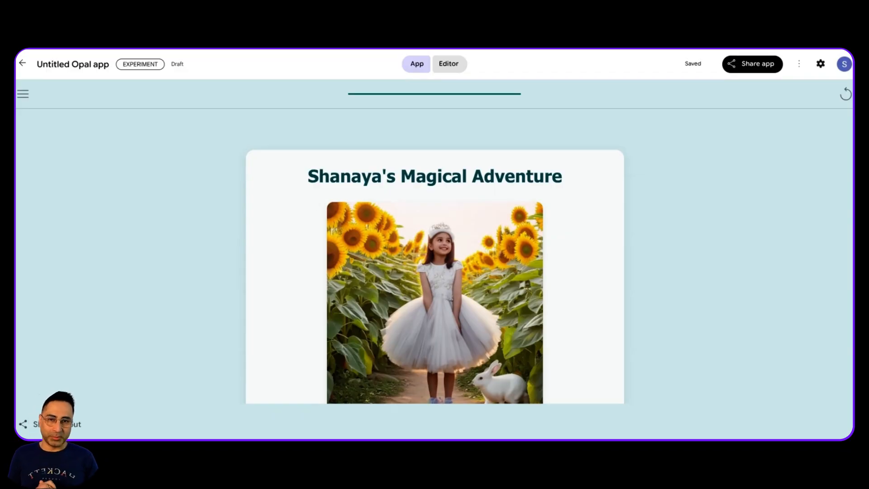
Go back to the Opal home page and scroll through the Gallery's lower entries.
left_click(22, 63)
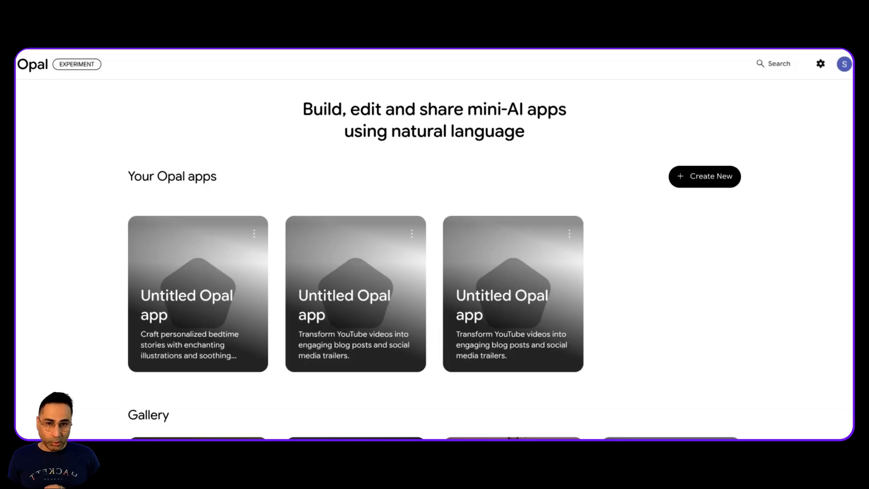
scroll("down", 3)
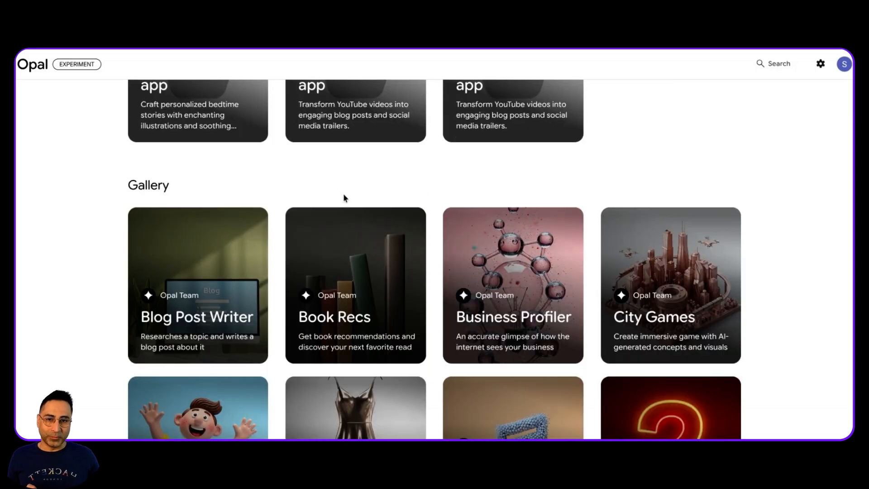
scroll("down", 3)
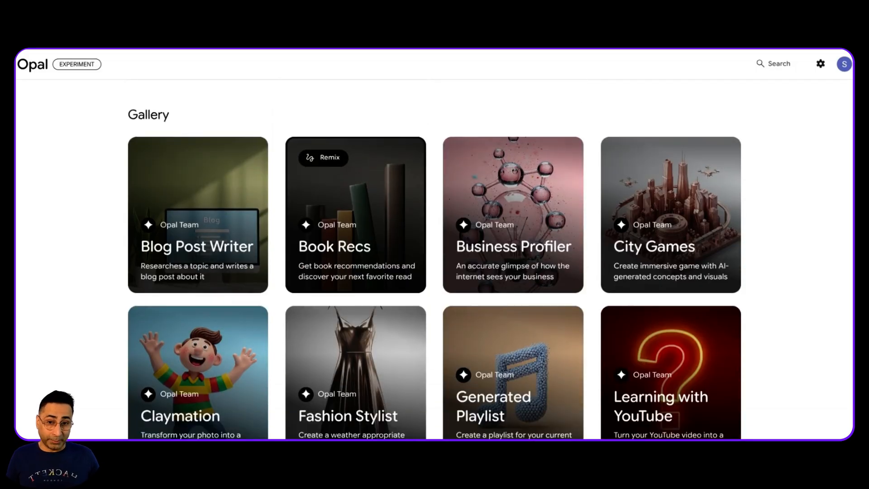
scroll("down", 3)
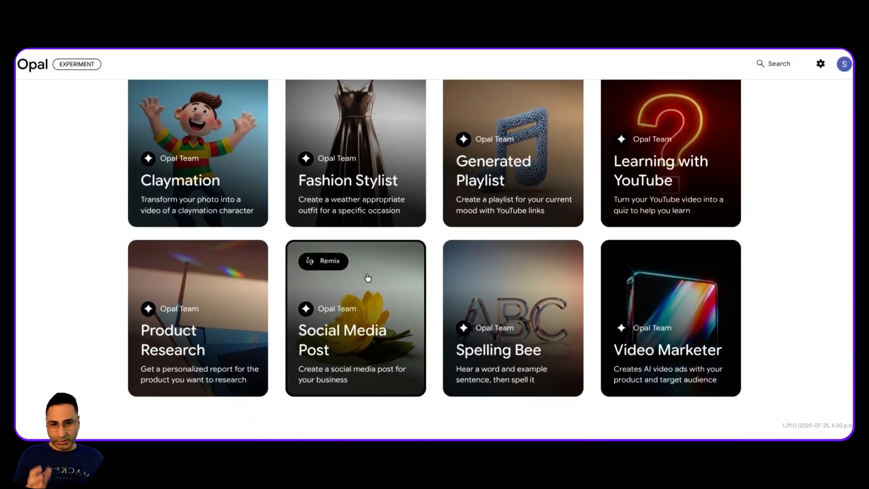